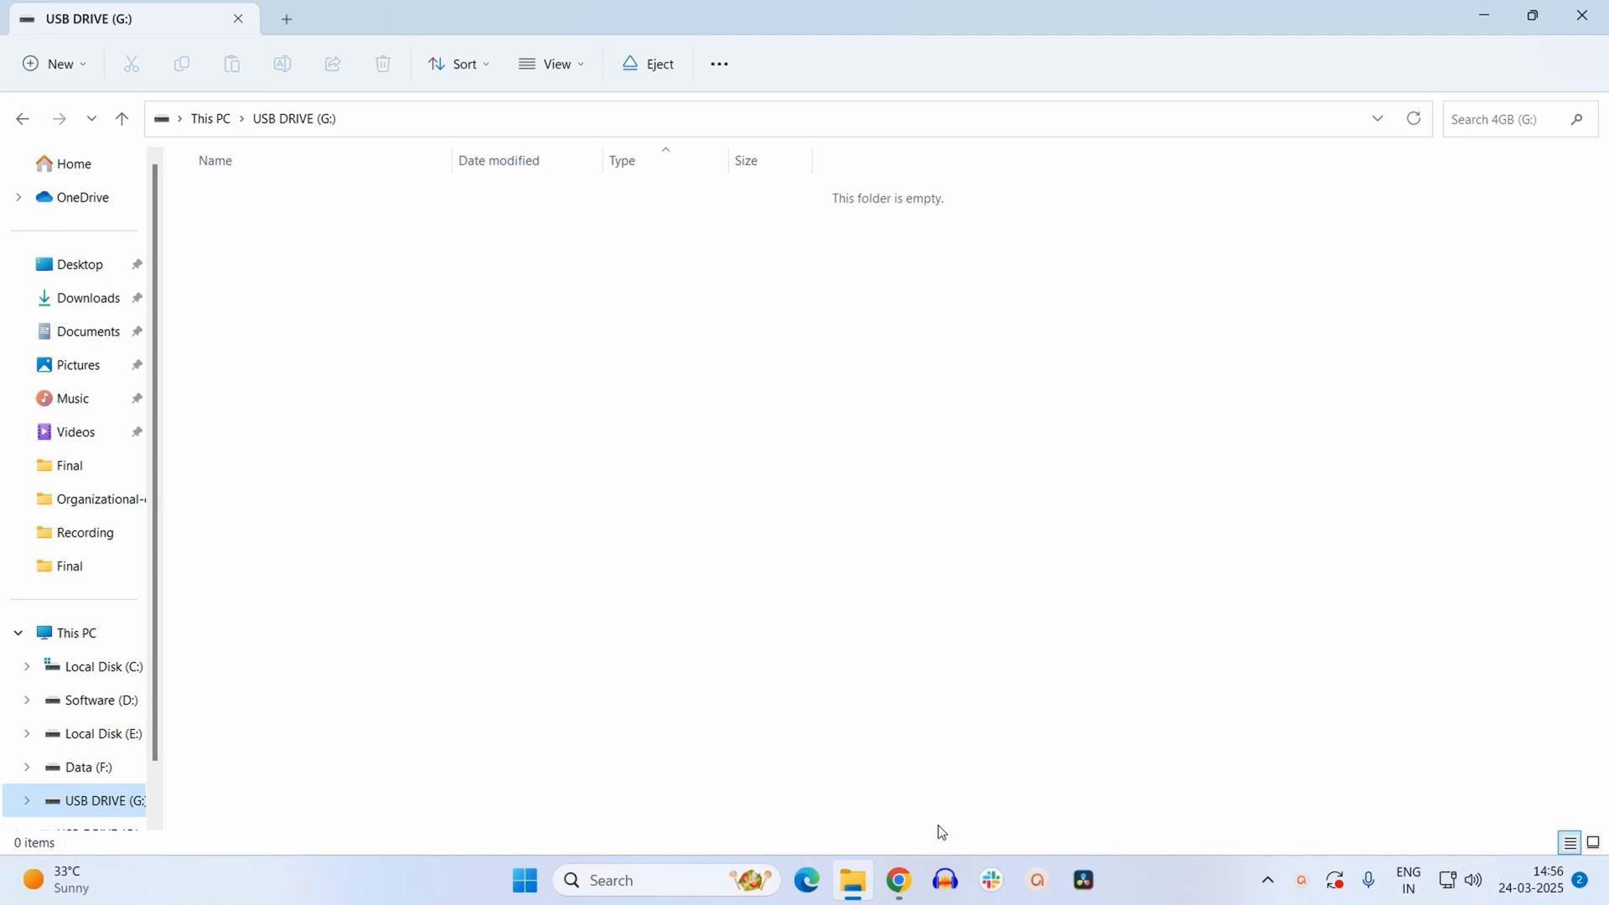
# Download rufus-4.6.exe from the Rufus website and save it to Downloads.
pyautogui.click(896, 879)
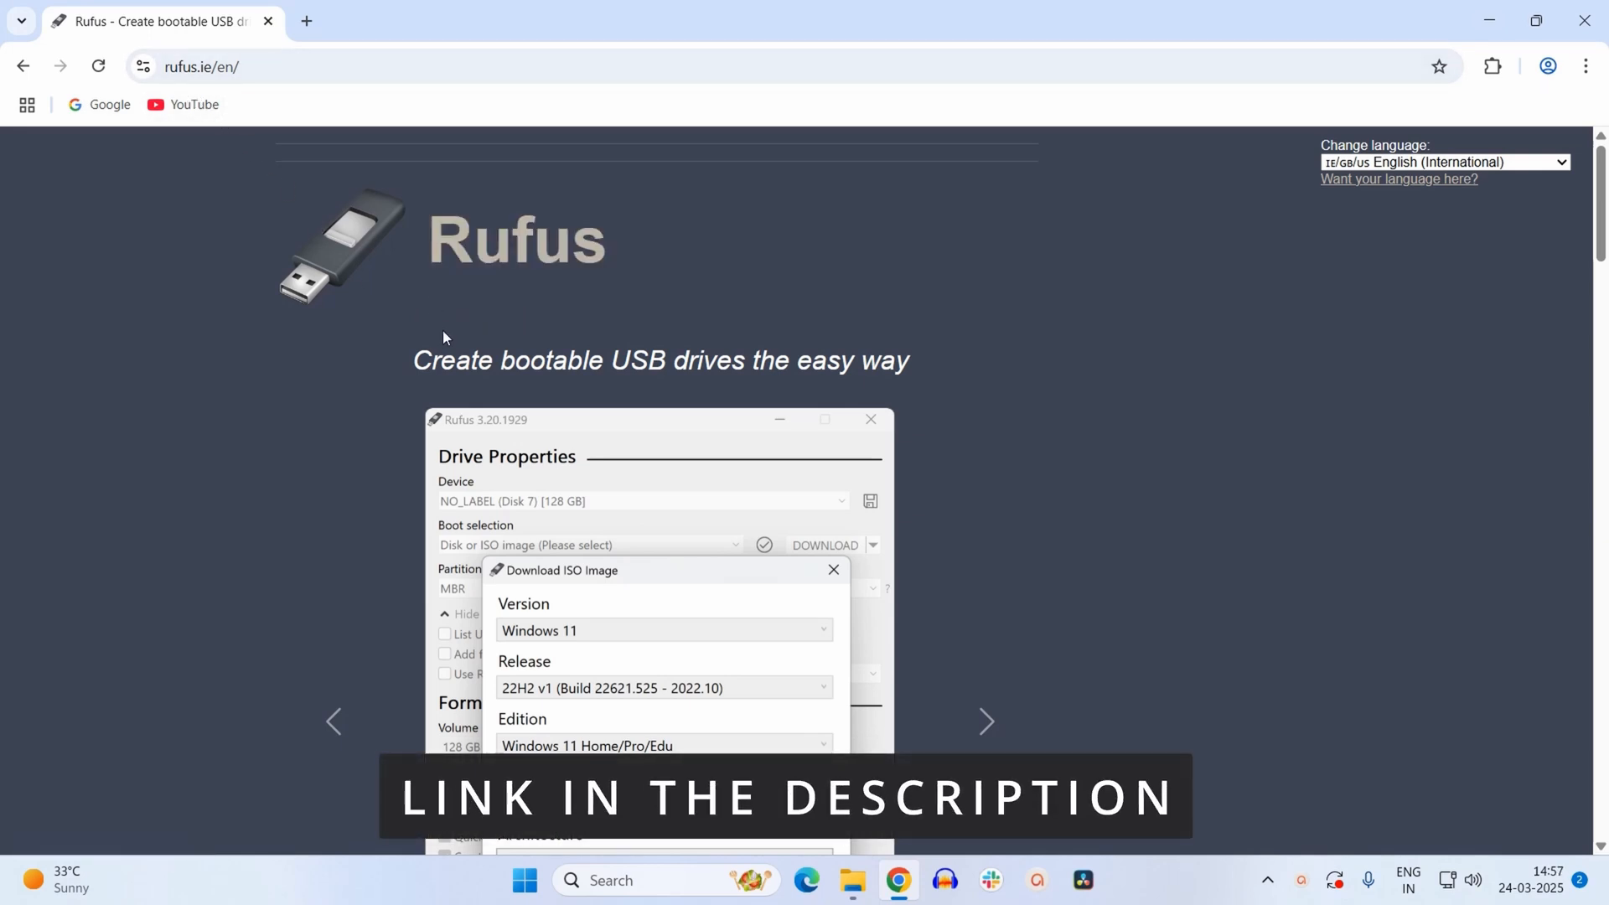
pyautogui.moveTo(364, 359)
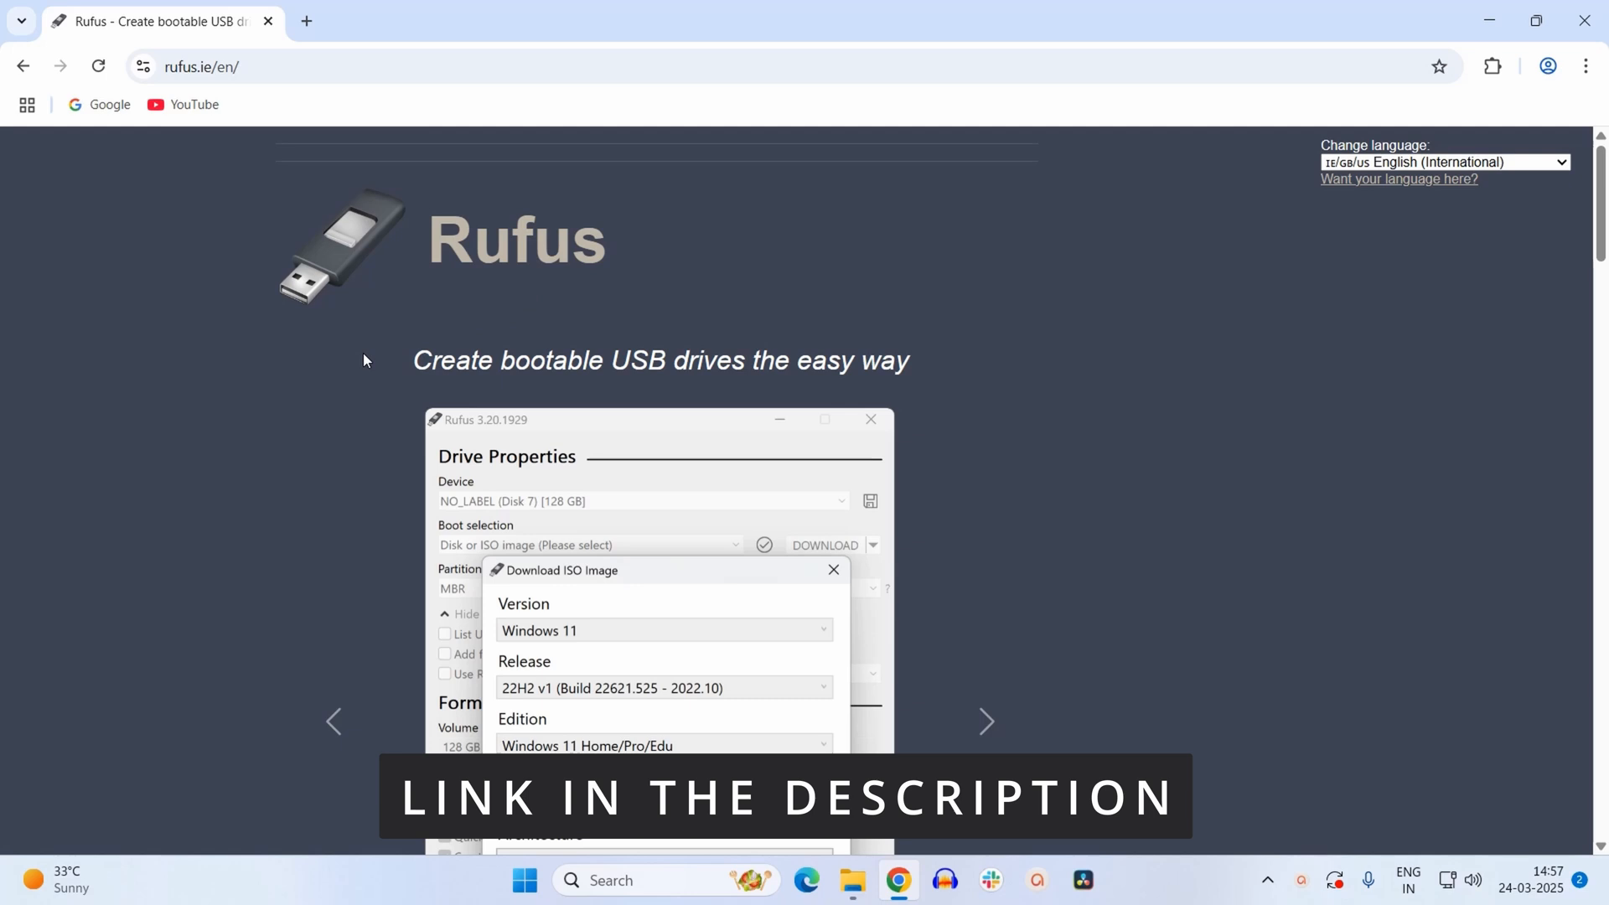
pyautogui.scroll(-3)
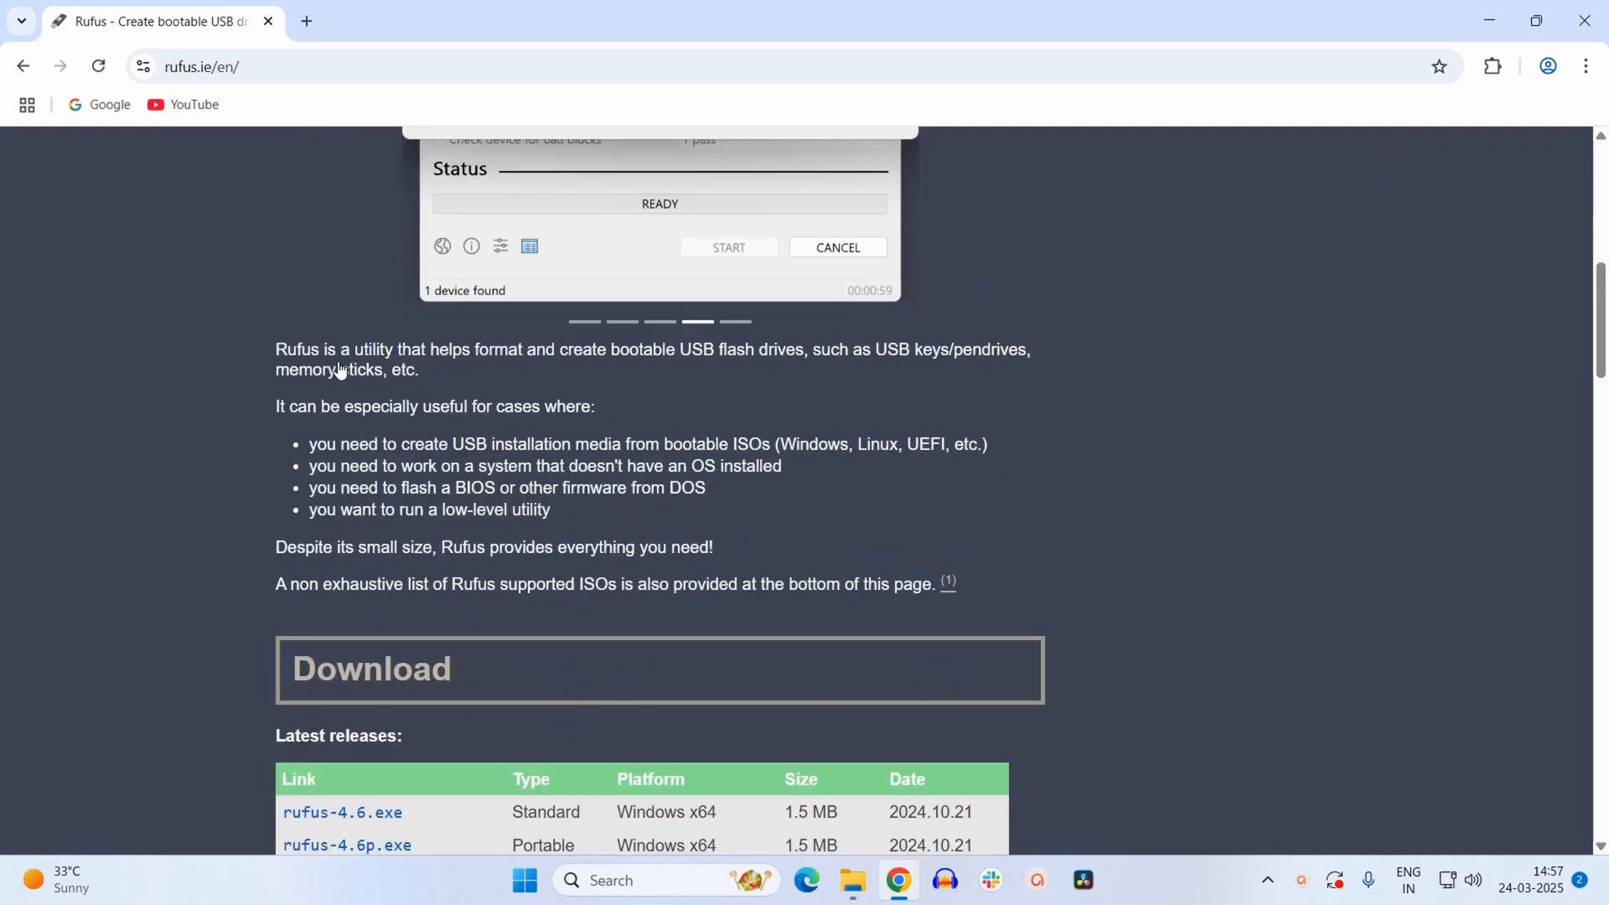
pyautogui.scroll(-3)
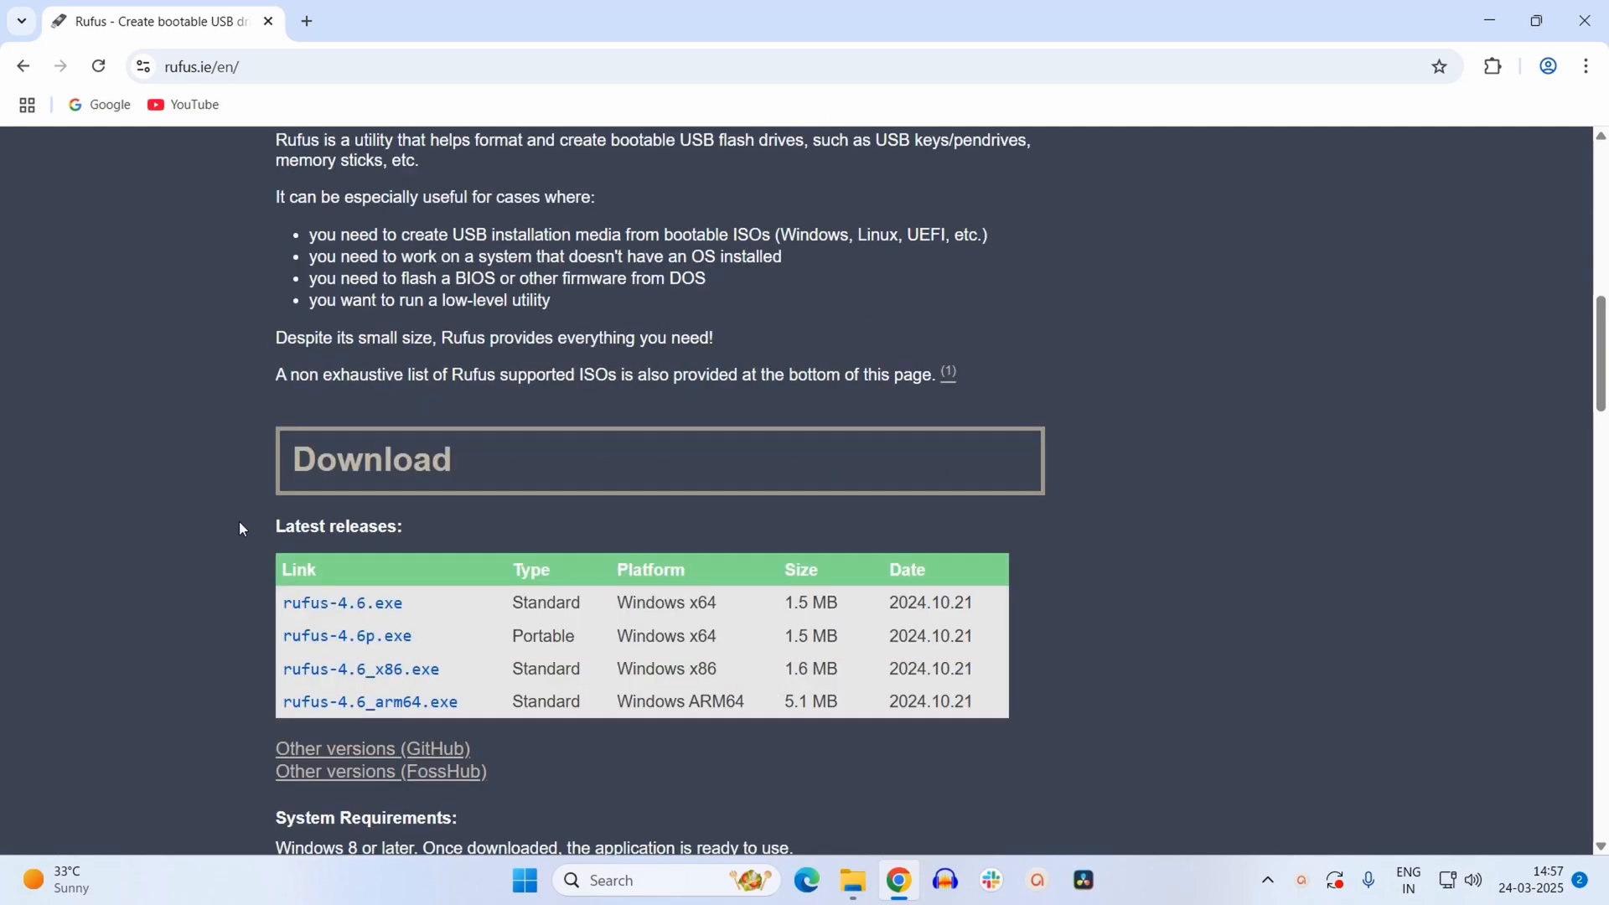
pyautogui.moveTo(343, 603)
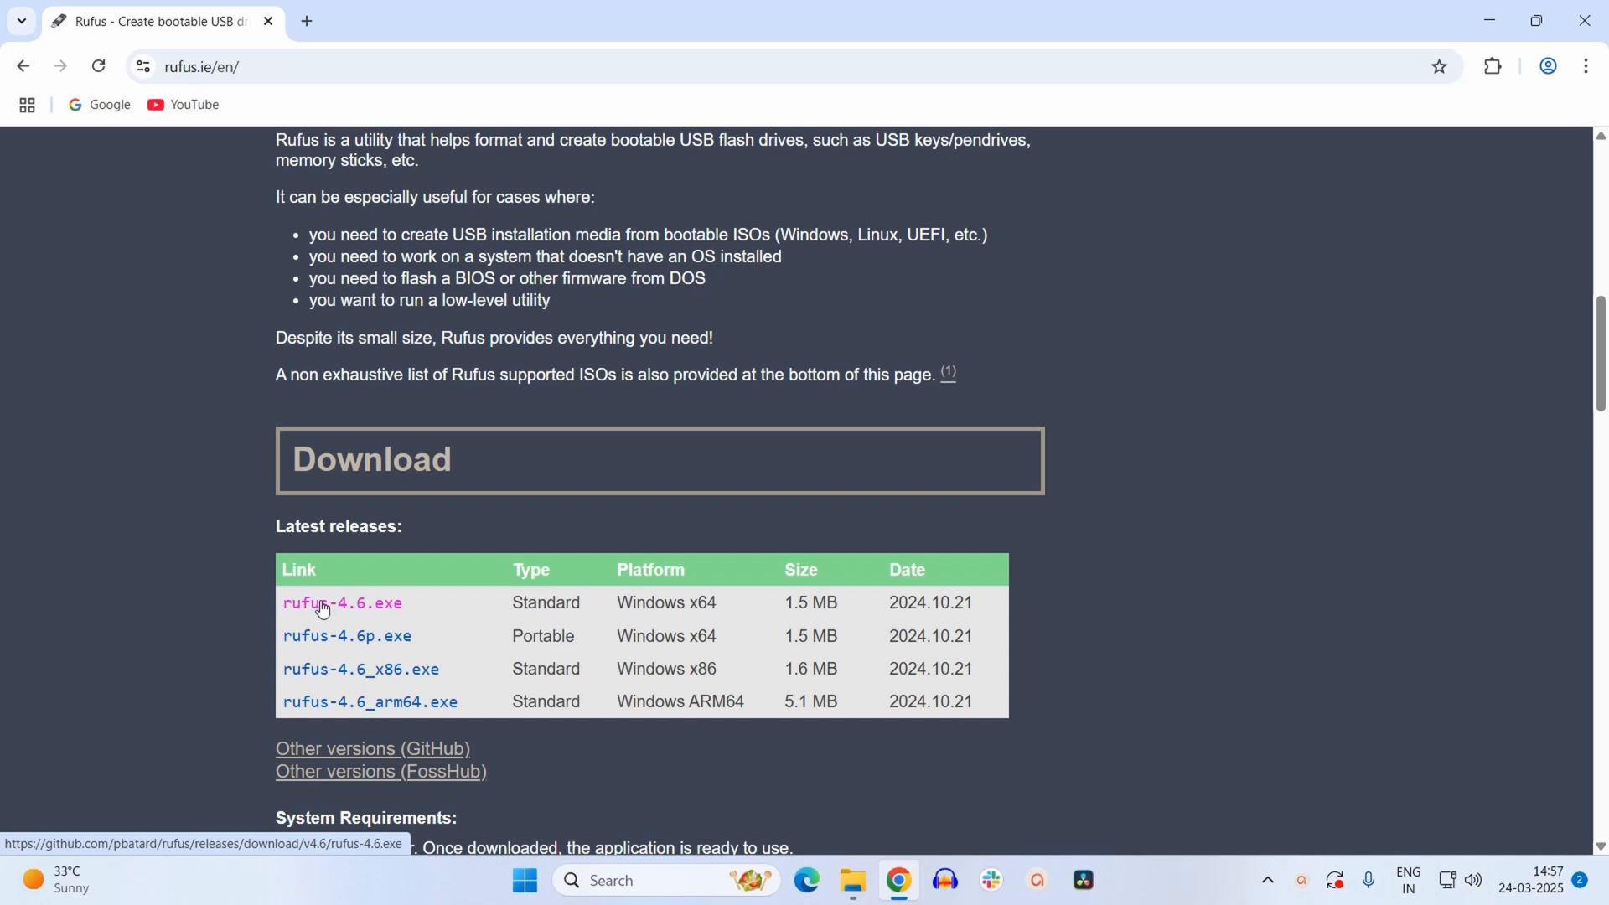
pyautogui.click(341, 602)
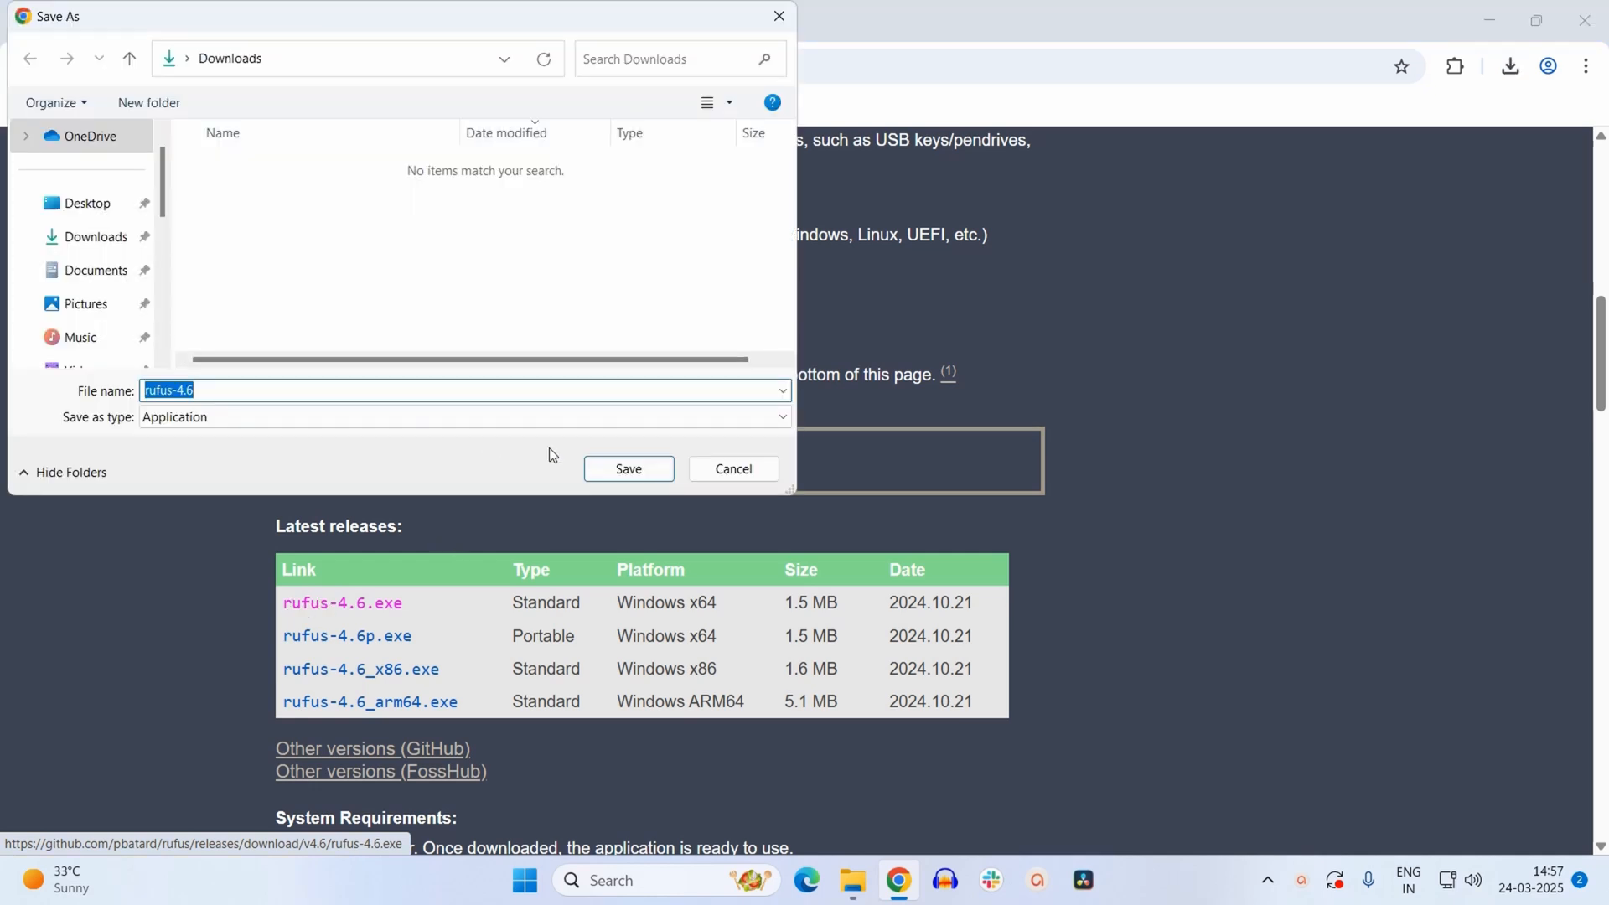
pyautogui.moveTo(628, 469)
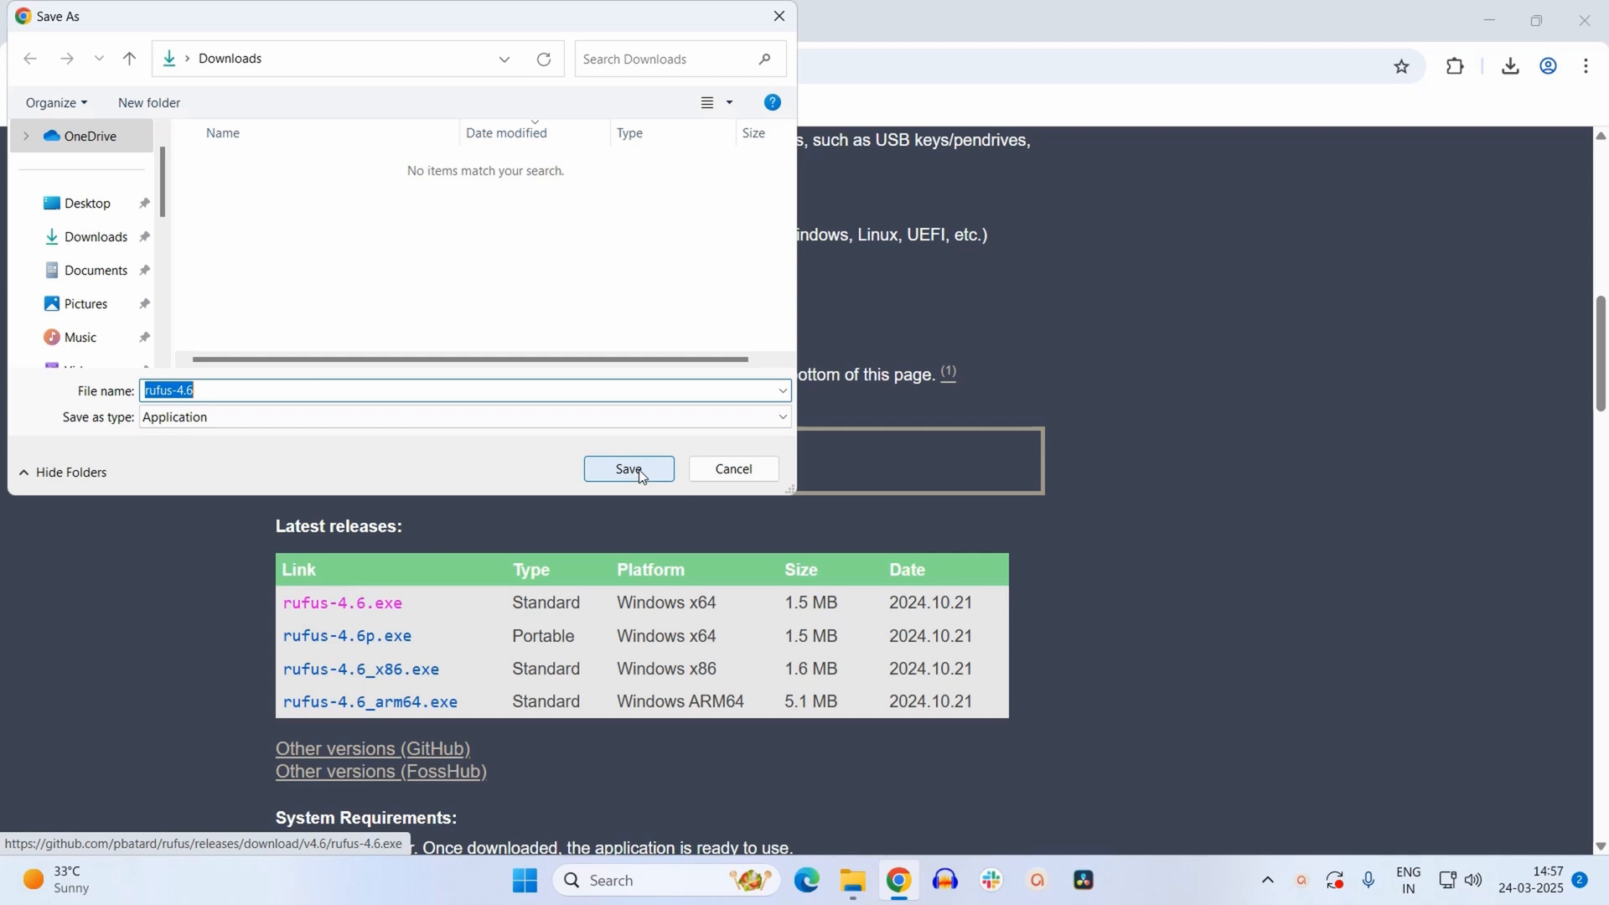
pyautogui.click(628, 470)
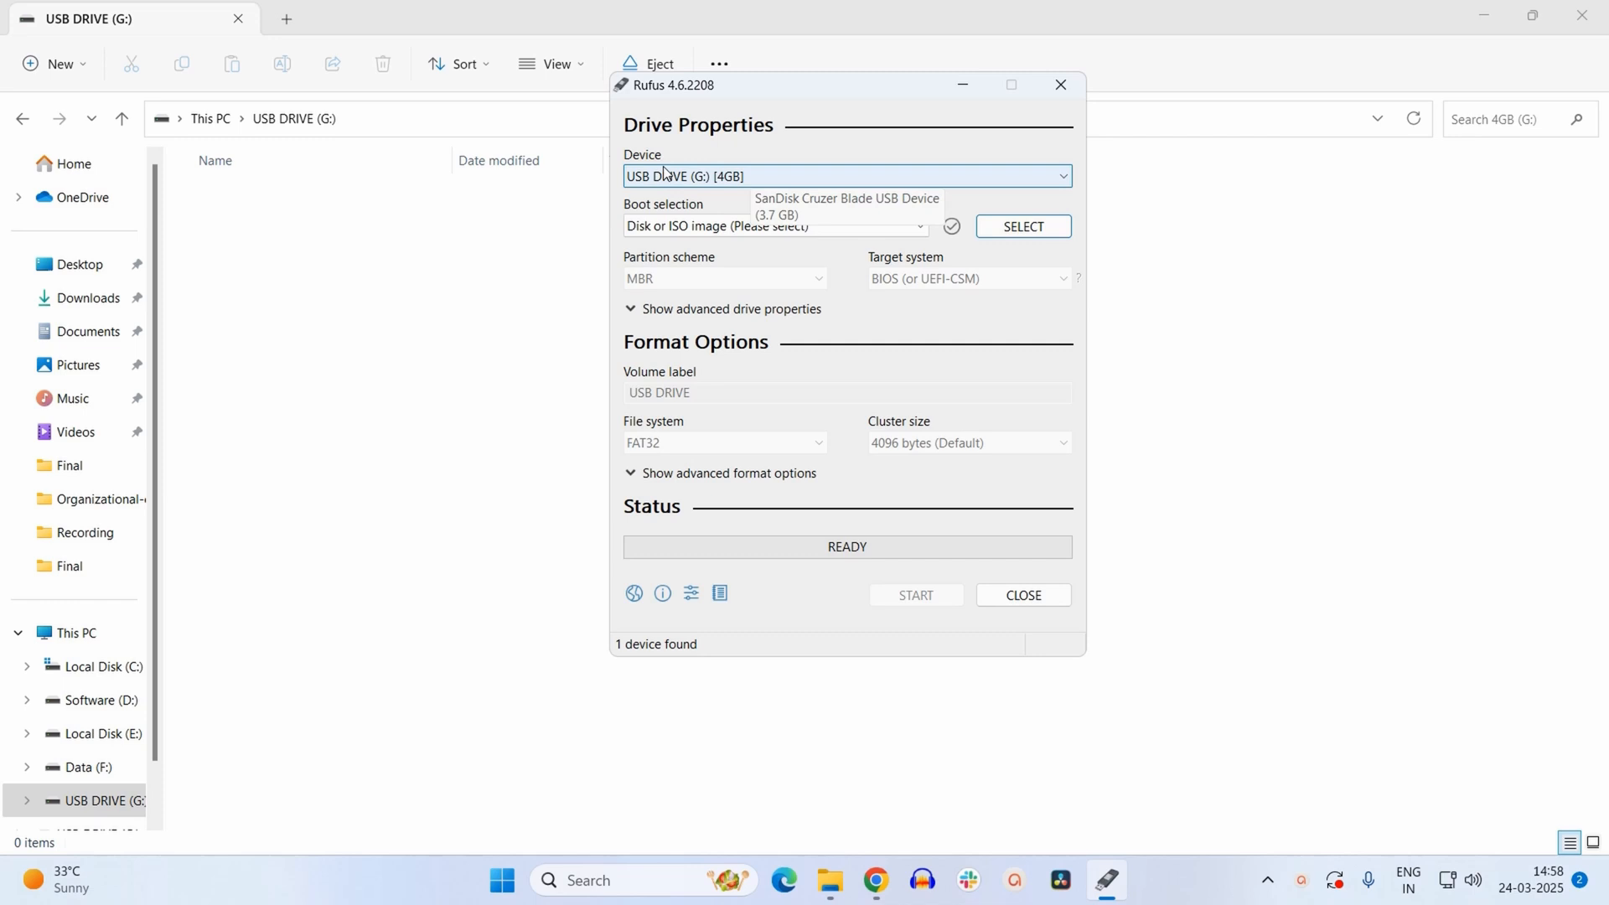
pyautogui.moveTo(721, 181)
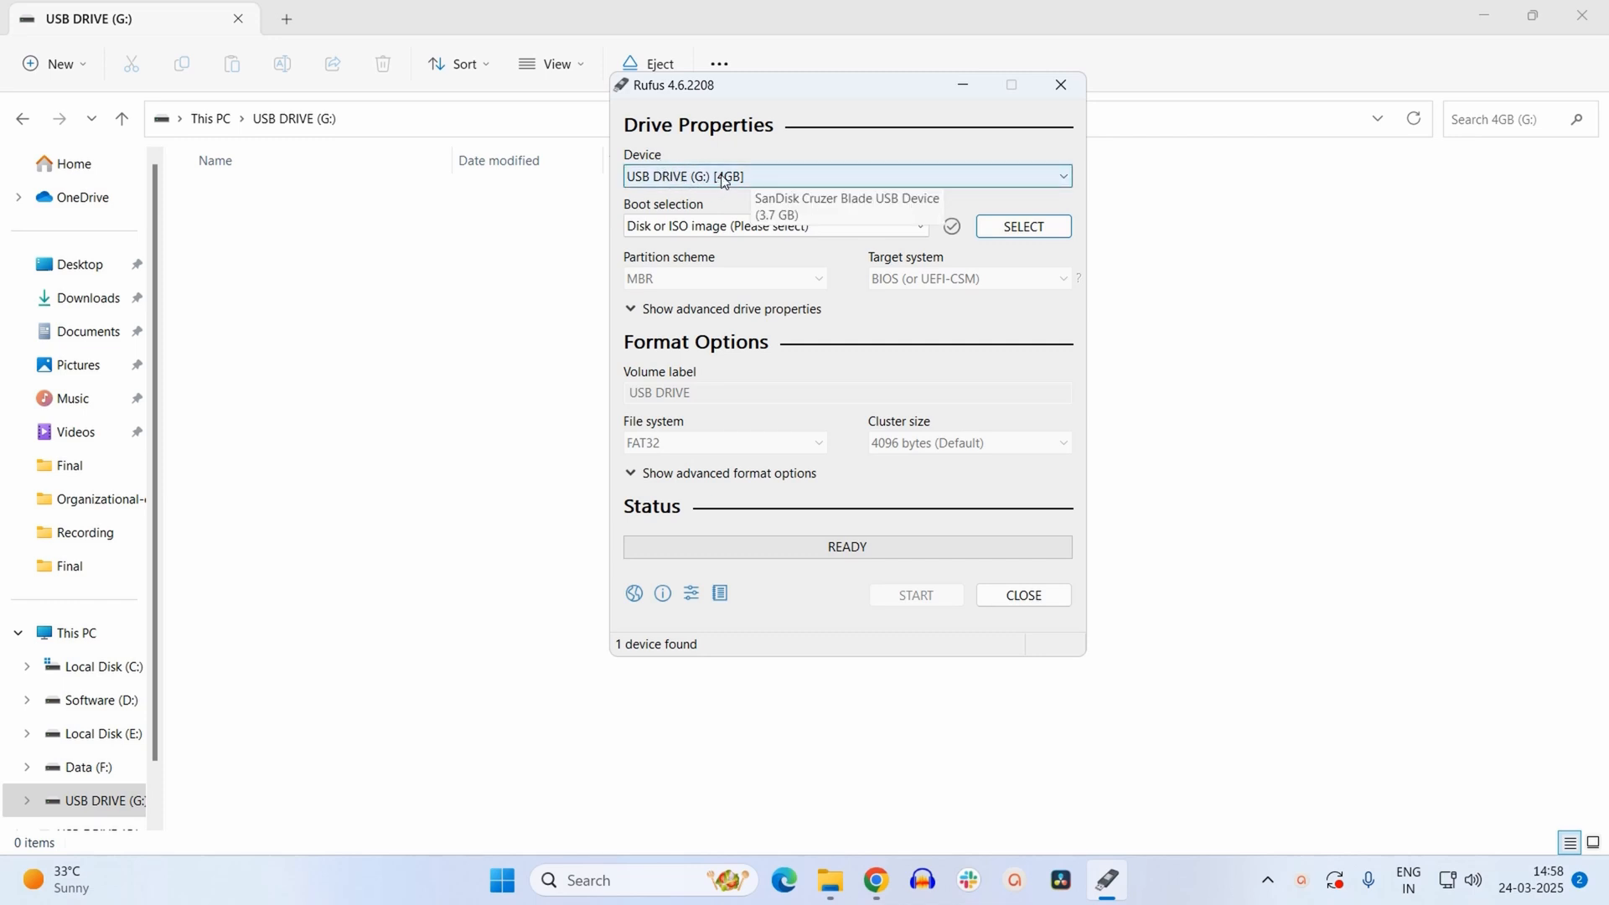
pyautogui.moveTo(659, 192)
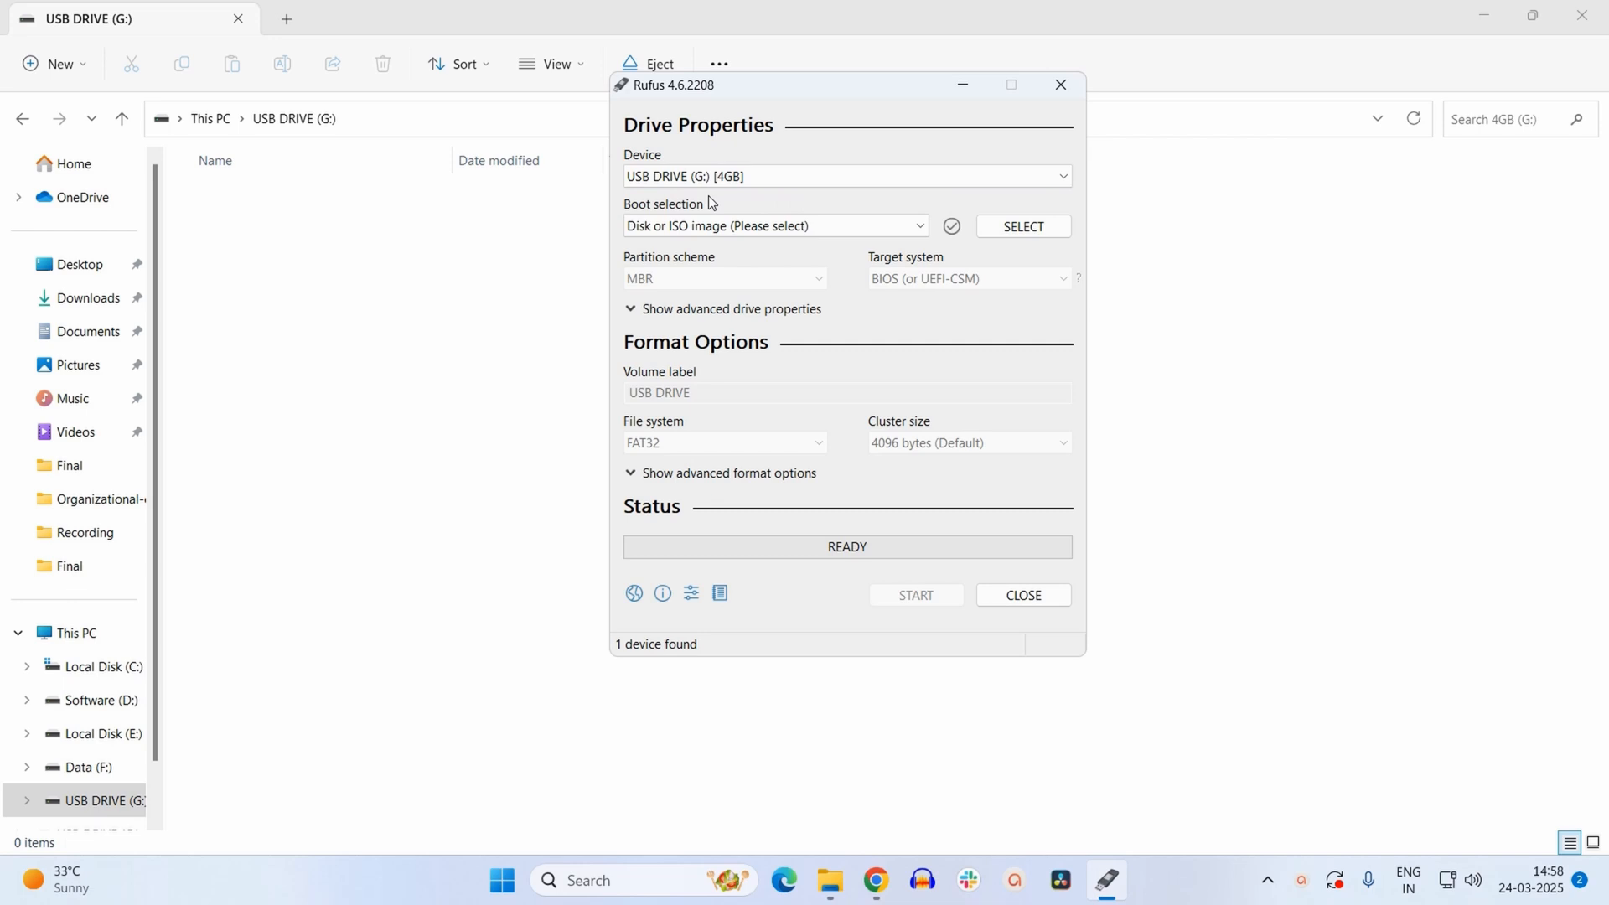
pyautogui.moveTo(641, 212)
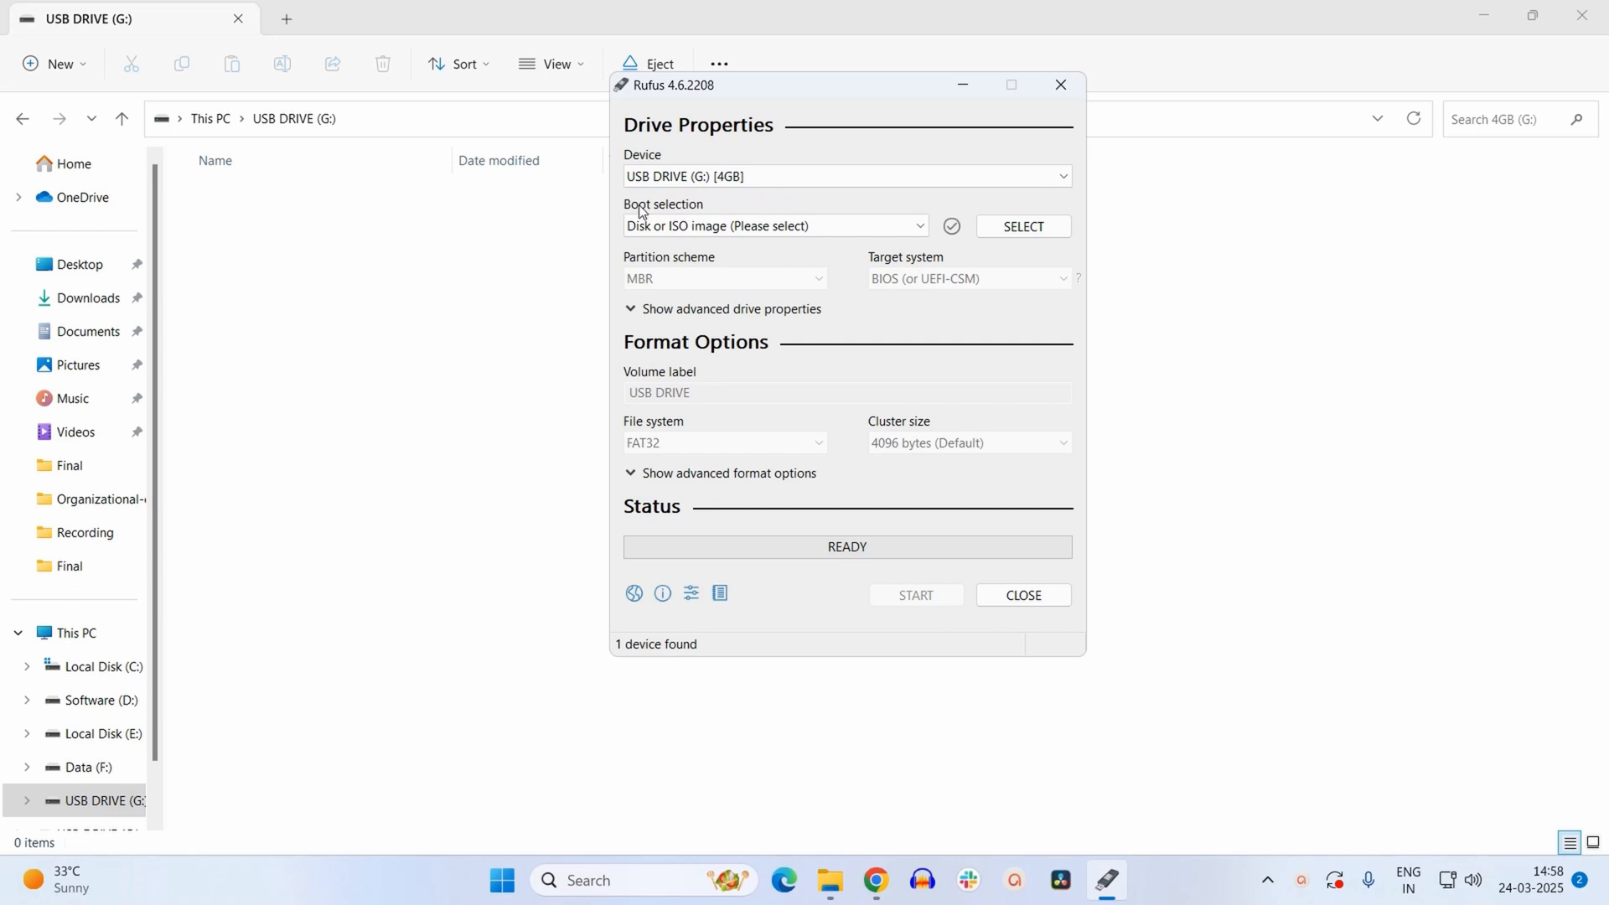
# Choose FreeDOS from the boot selection list.
pyautogui.click(772, 226)
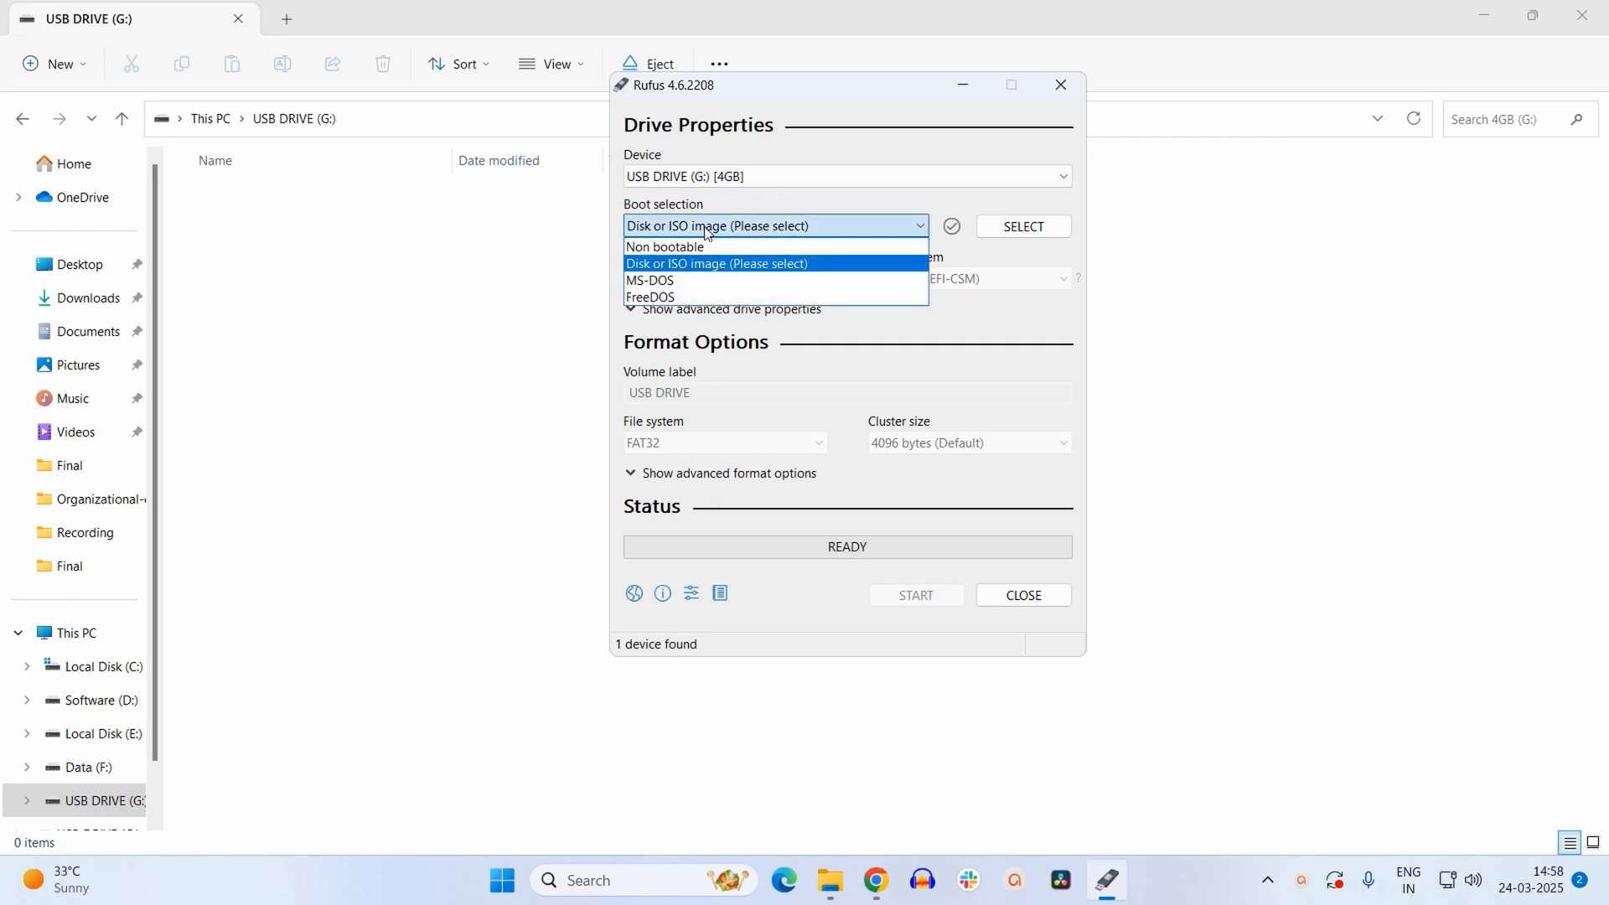
pyautogui.moveTo(686, 280)
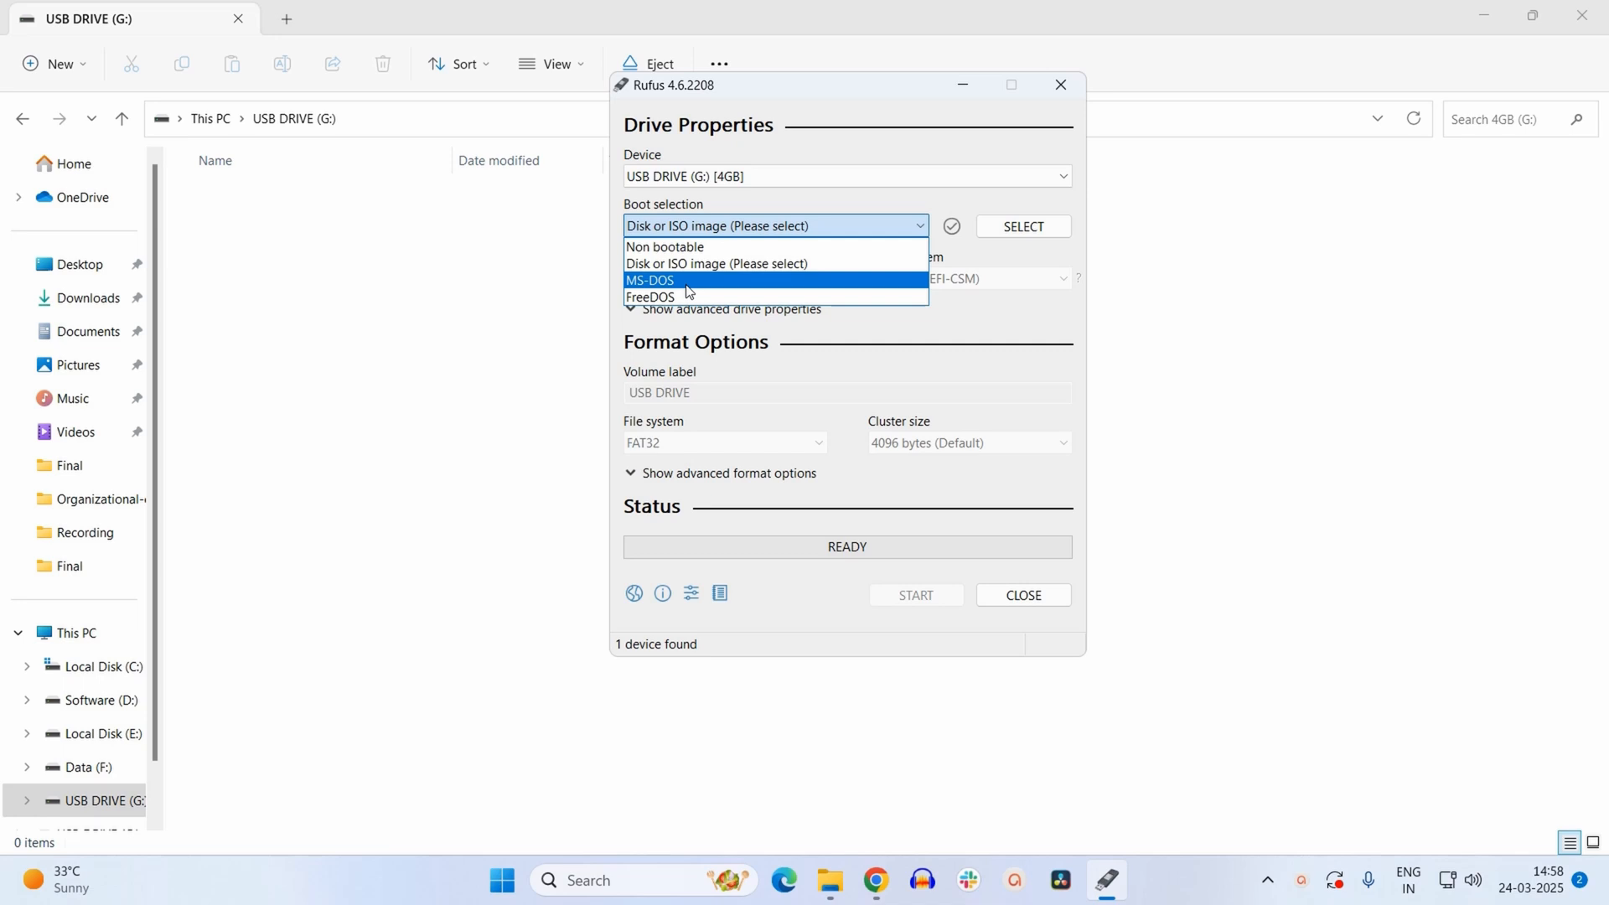
pyautogui.moveTo(649, 297)
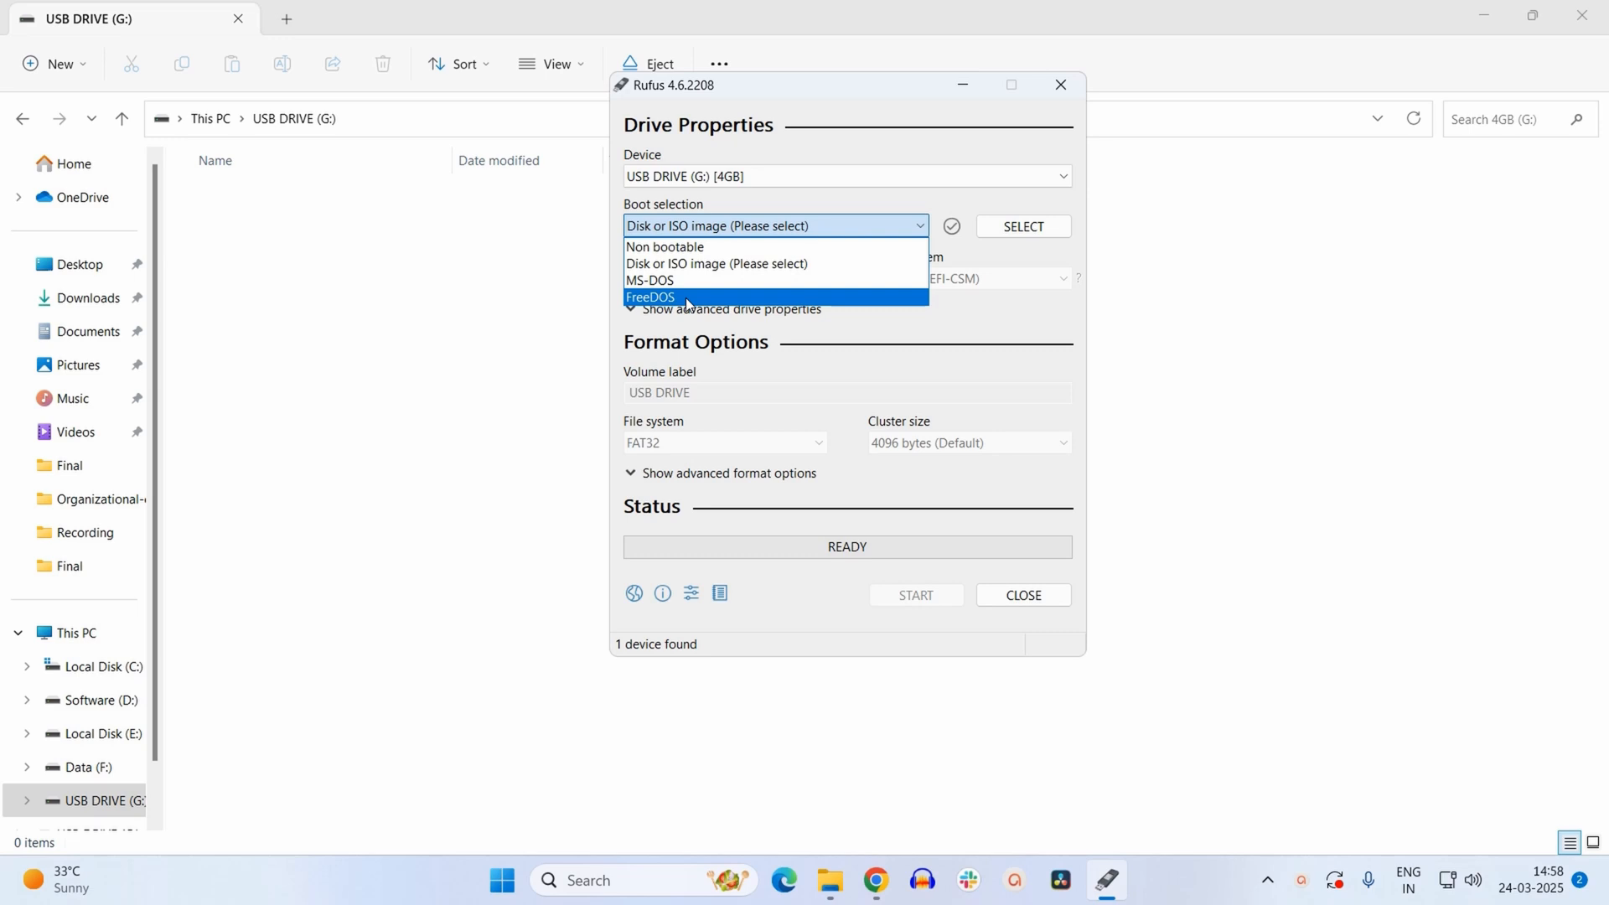
pyautogui.click(650, 297)
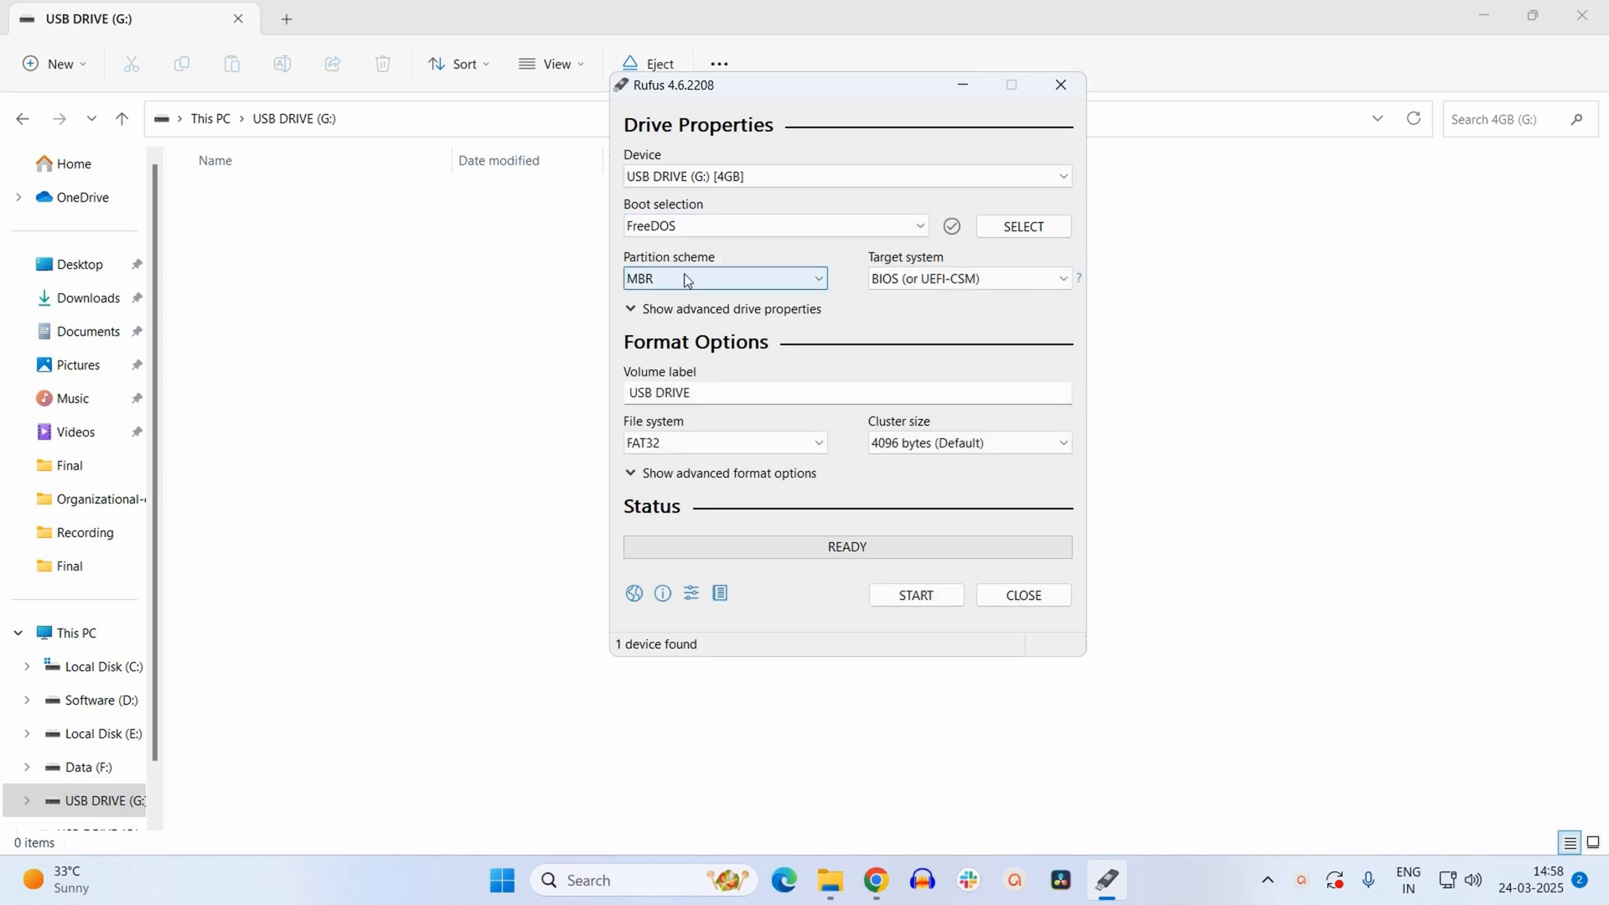
pyautogui.moveTo(684, 360)
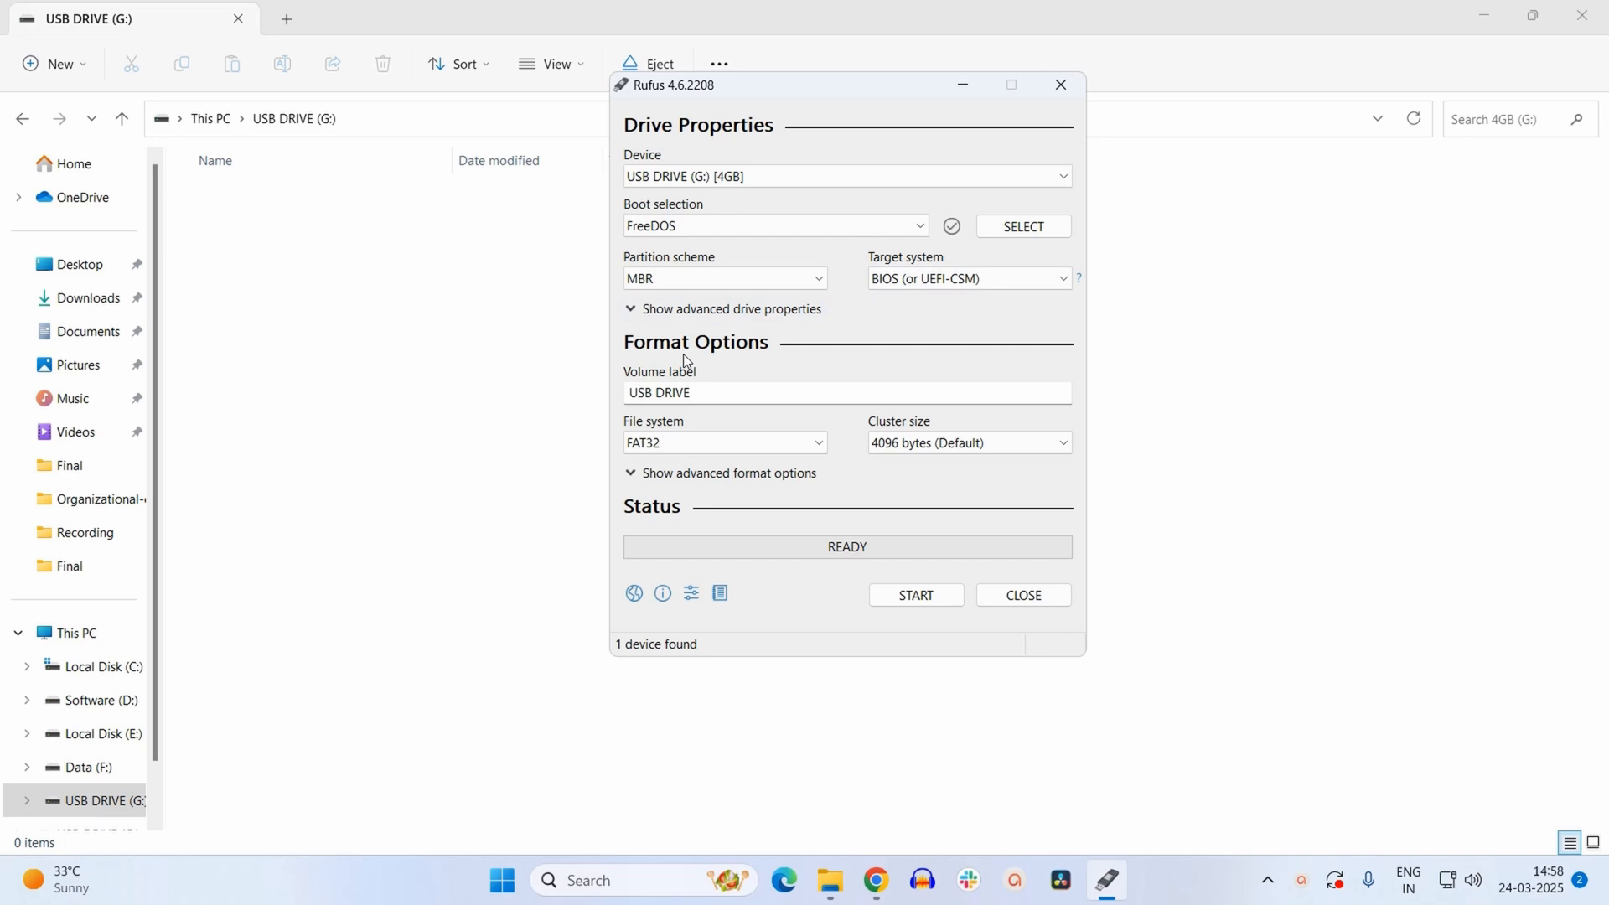
# Set the volume label to 'Bootable USB DRIVE'.
pyautogui.click(846, 393)
pyautogui.write('Bootable ')
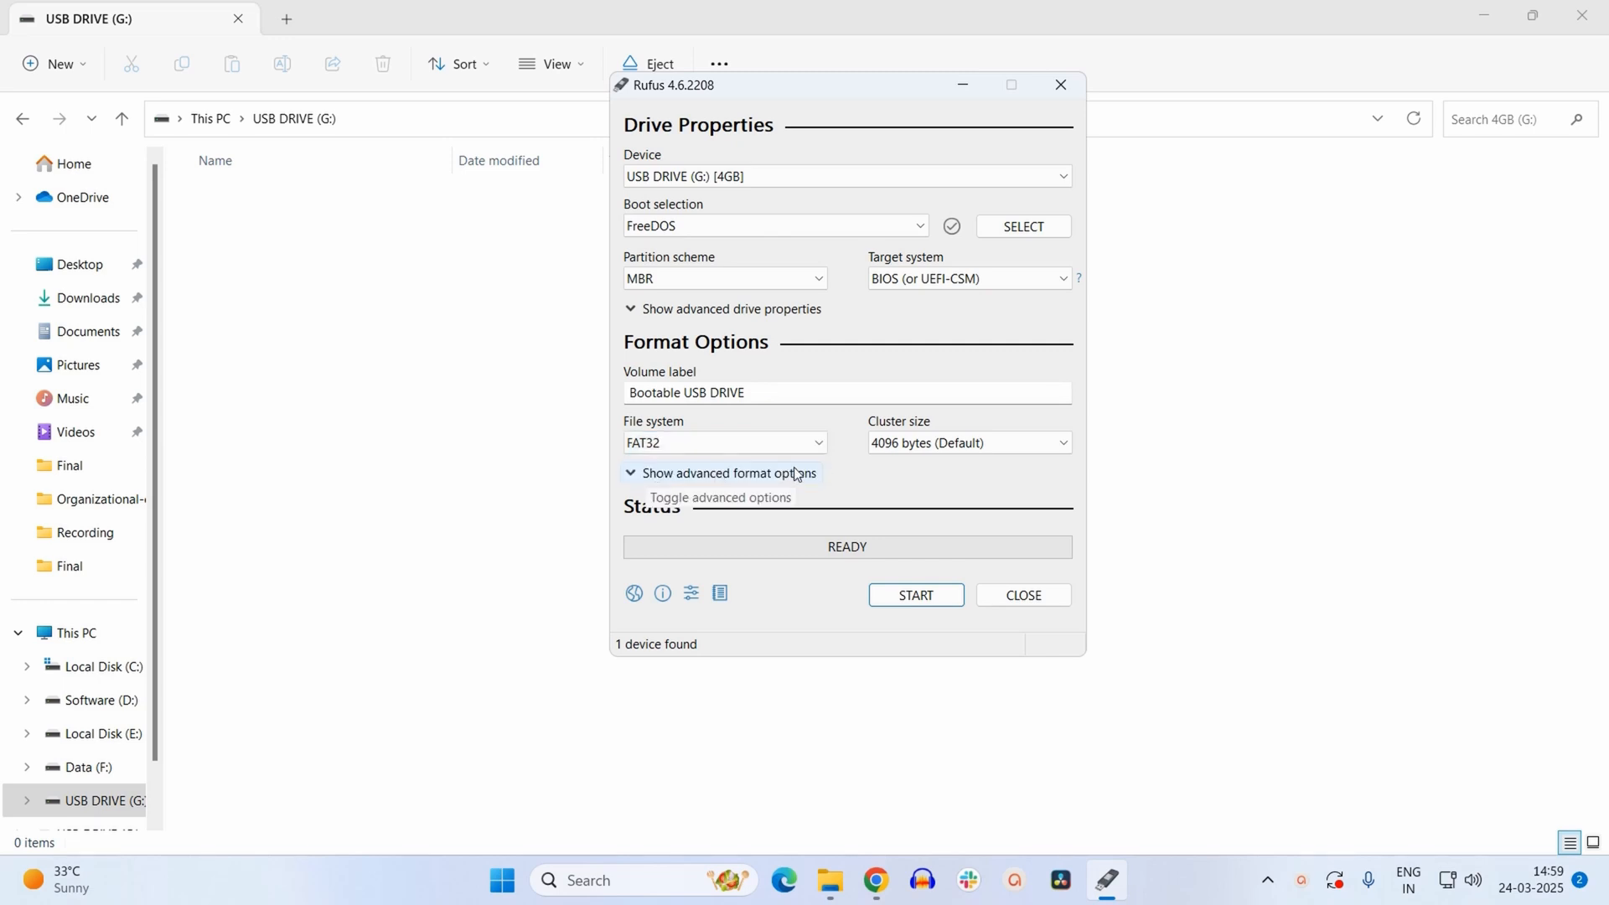
pyautogui.moveTo(913, 595)
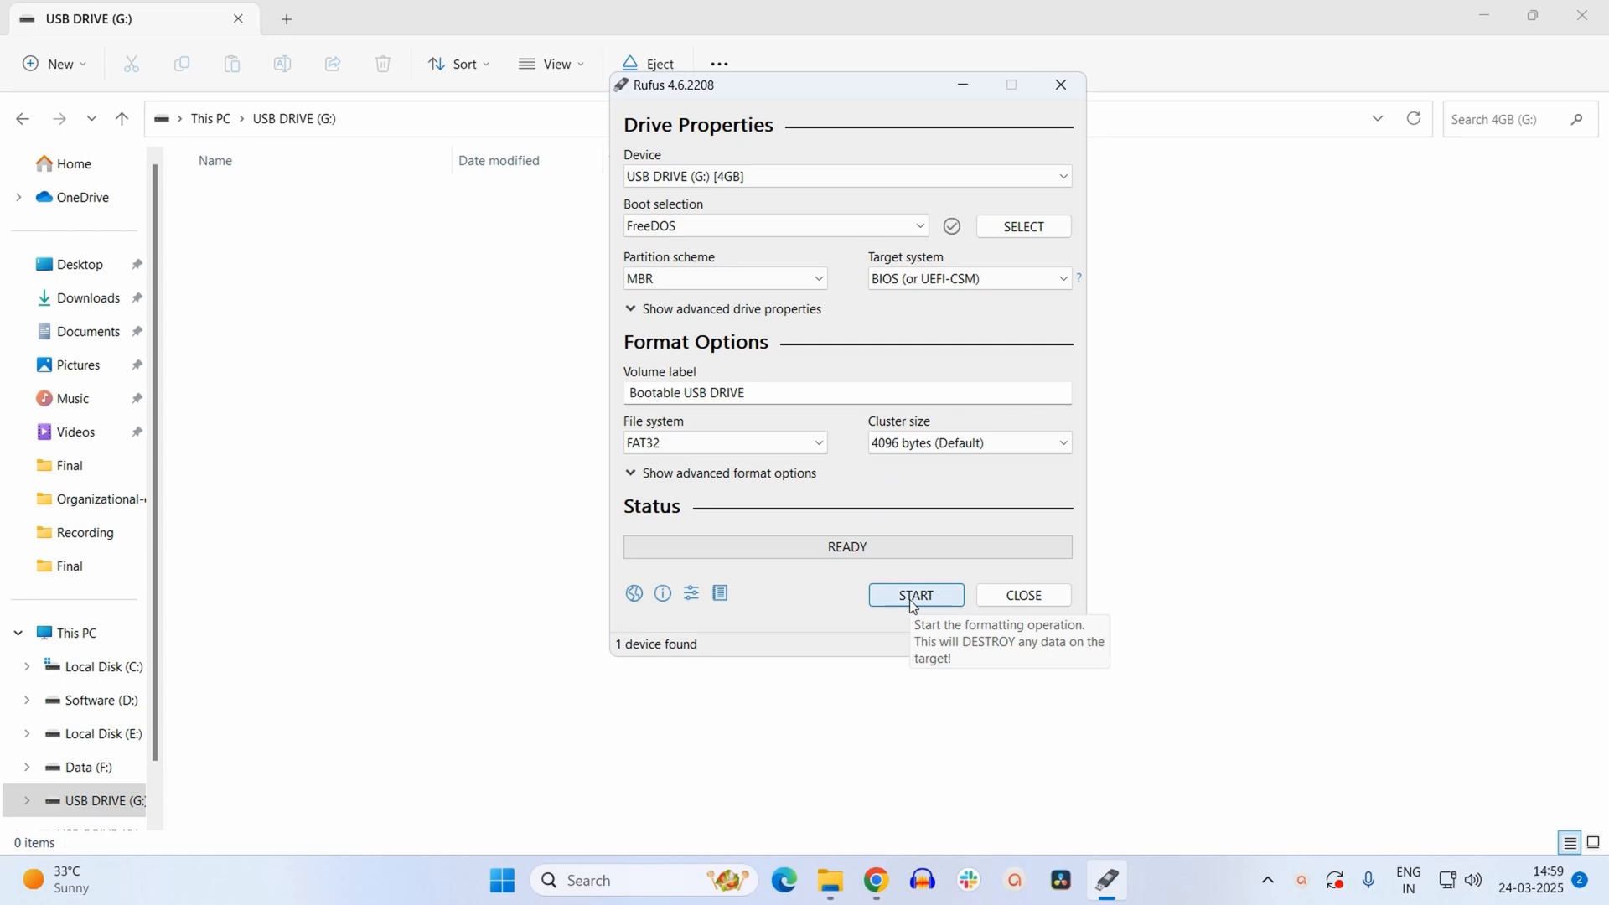
# Start formatting the drive and accept the data-destruction warning.
pyautogui.click(914, 595)
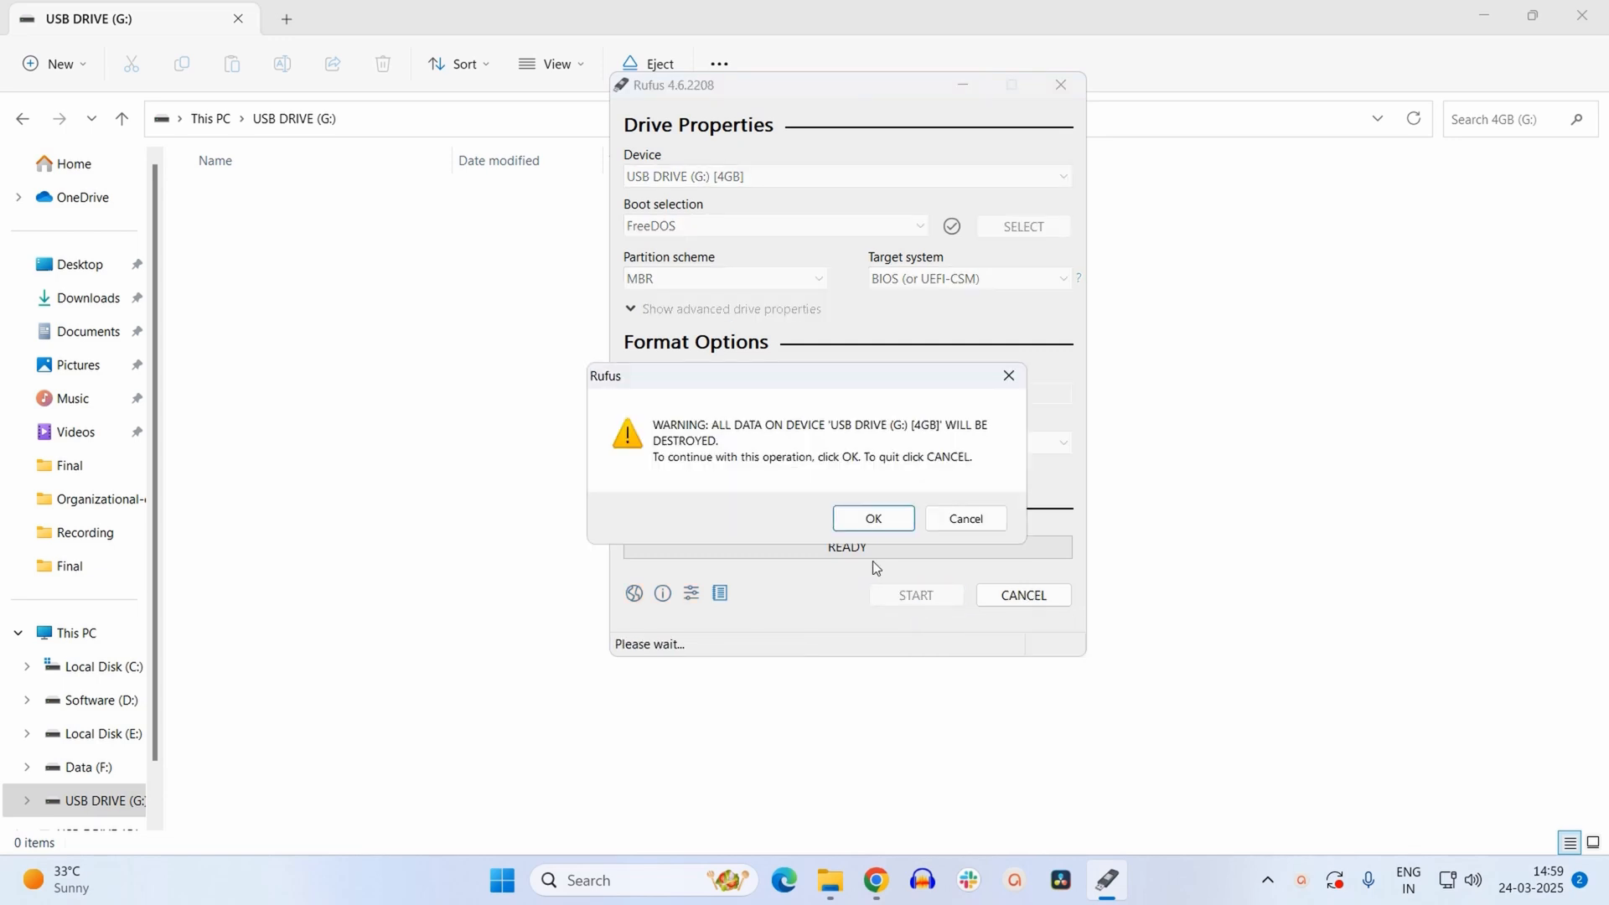
pyautogui.moveTo(821, 446)
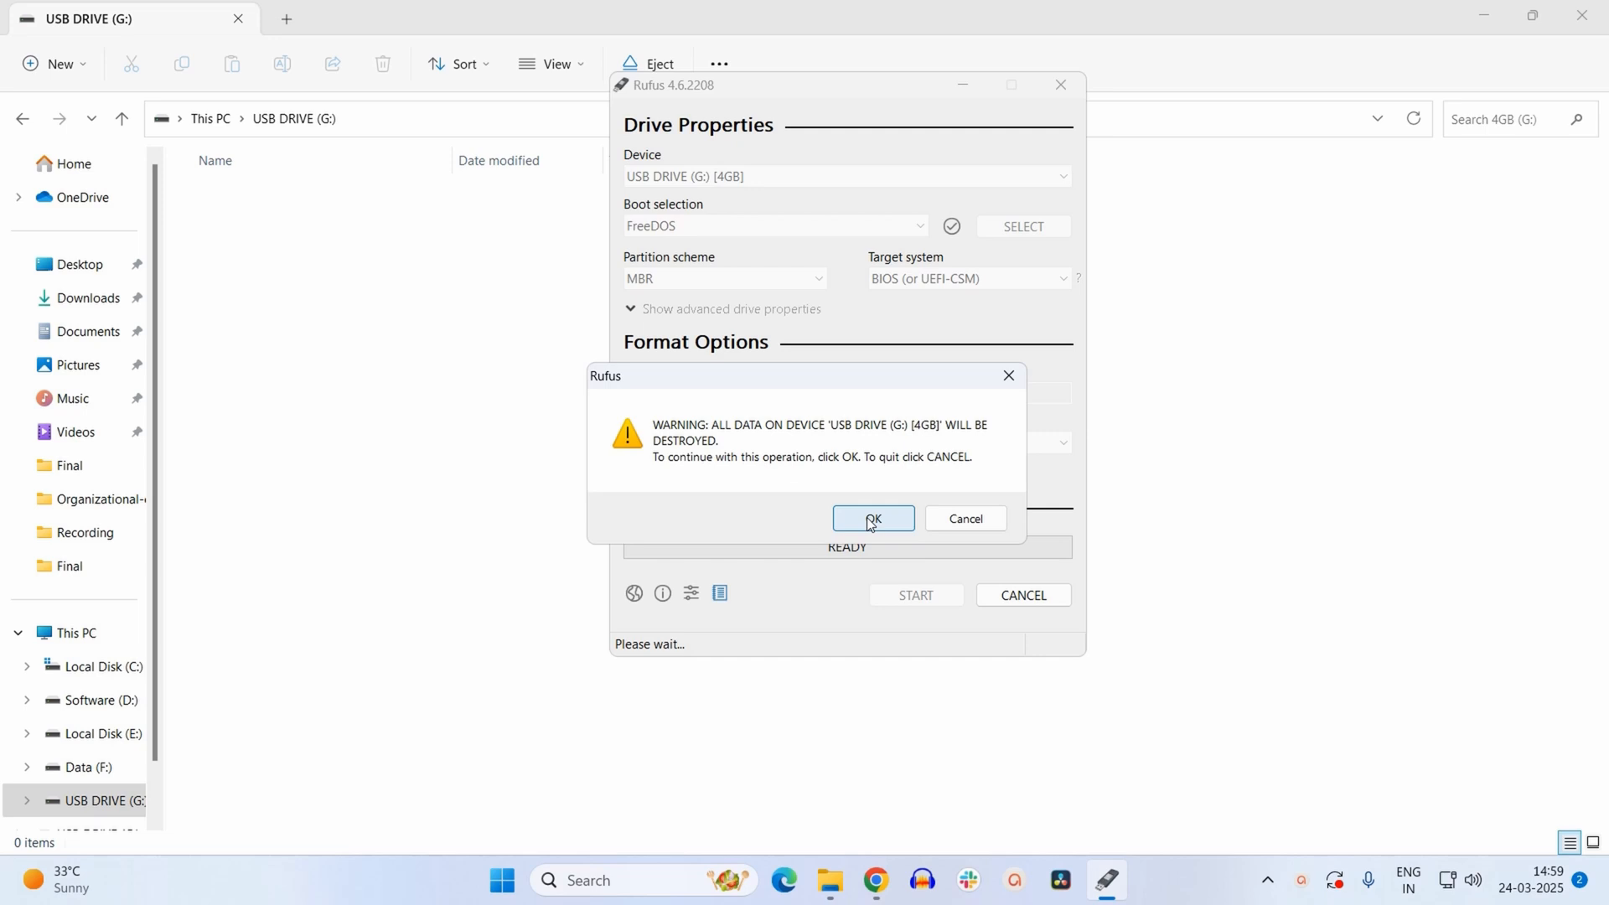
pyautogui.click(872, 517)
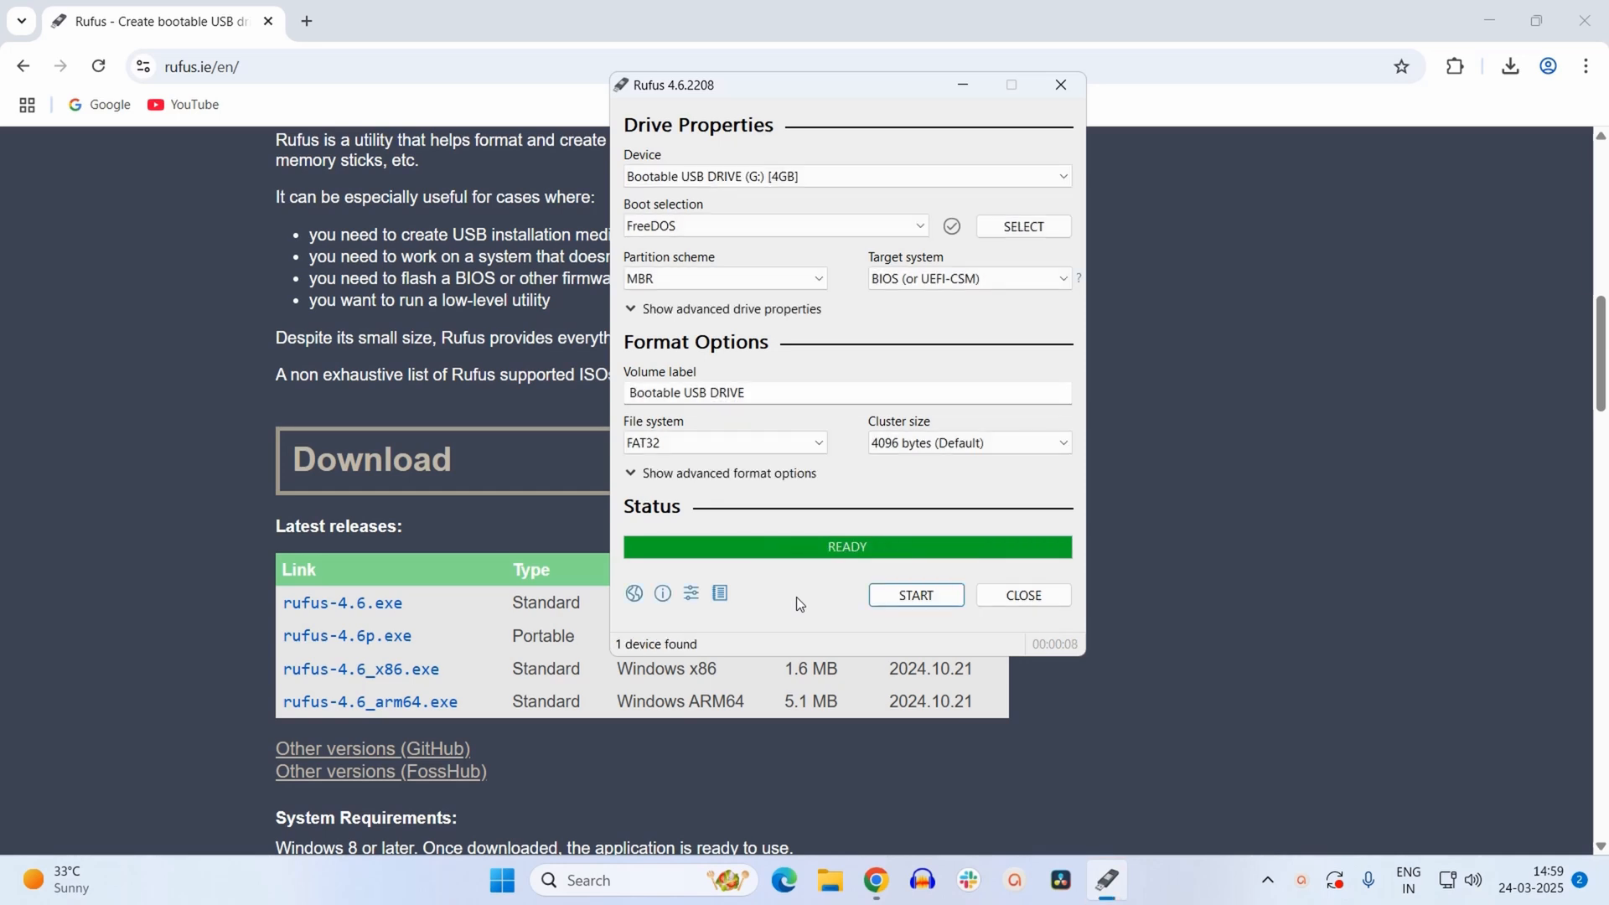
pyautogui.moveTo(867, 568)
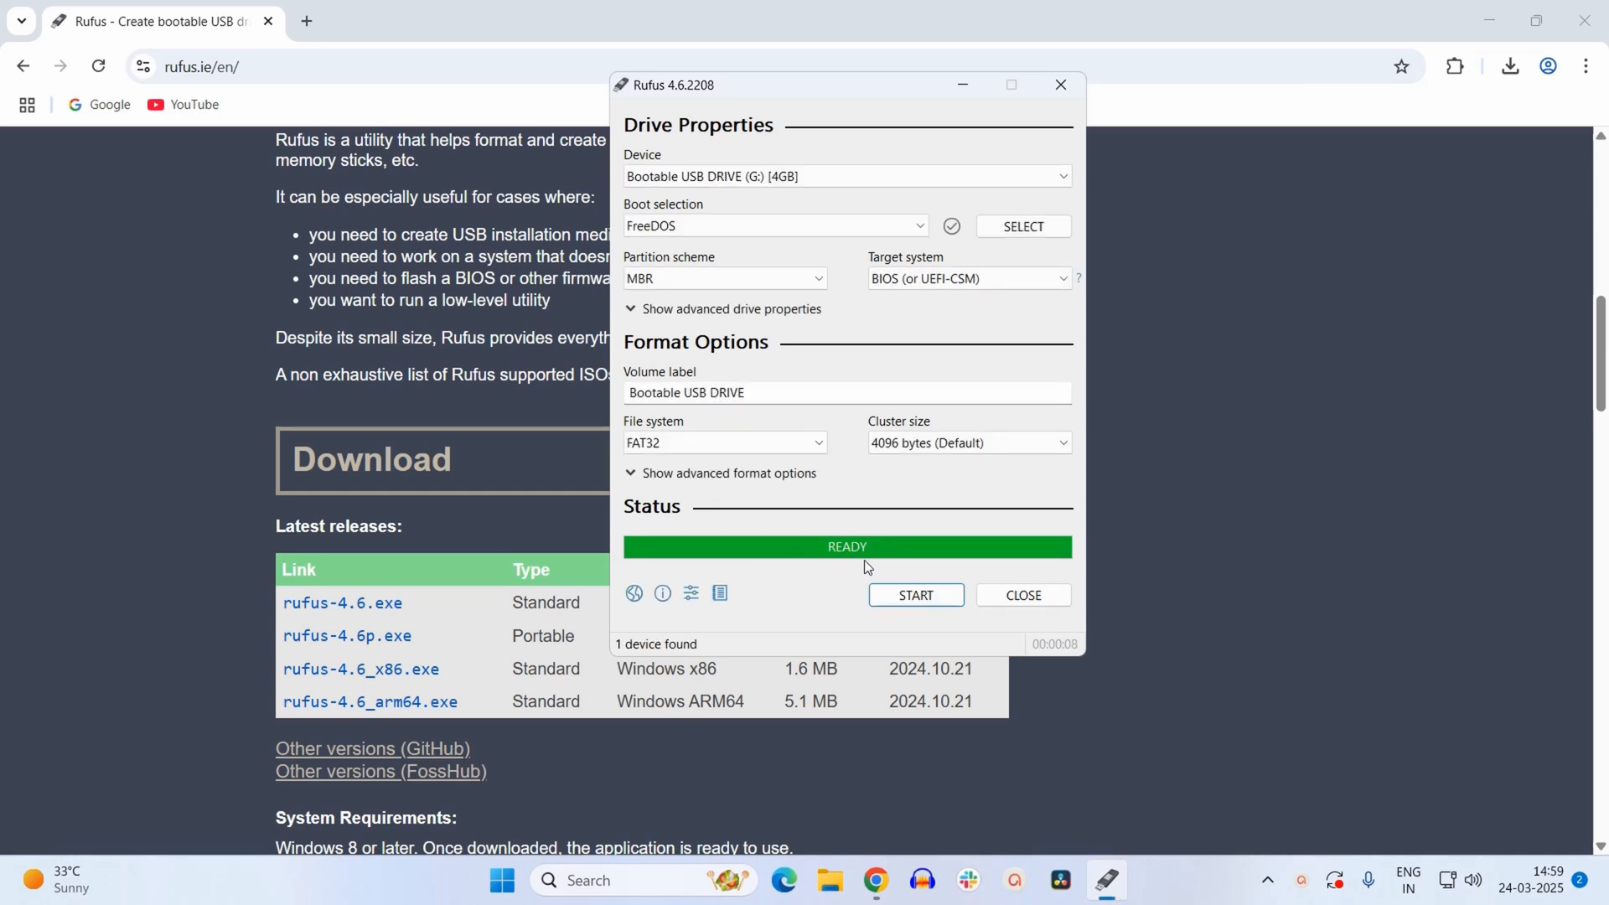
pyautogui.moveTo(873, 550)
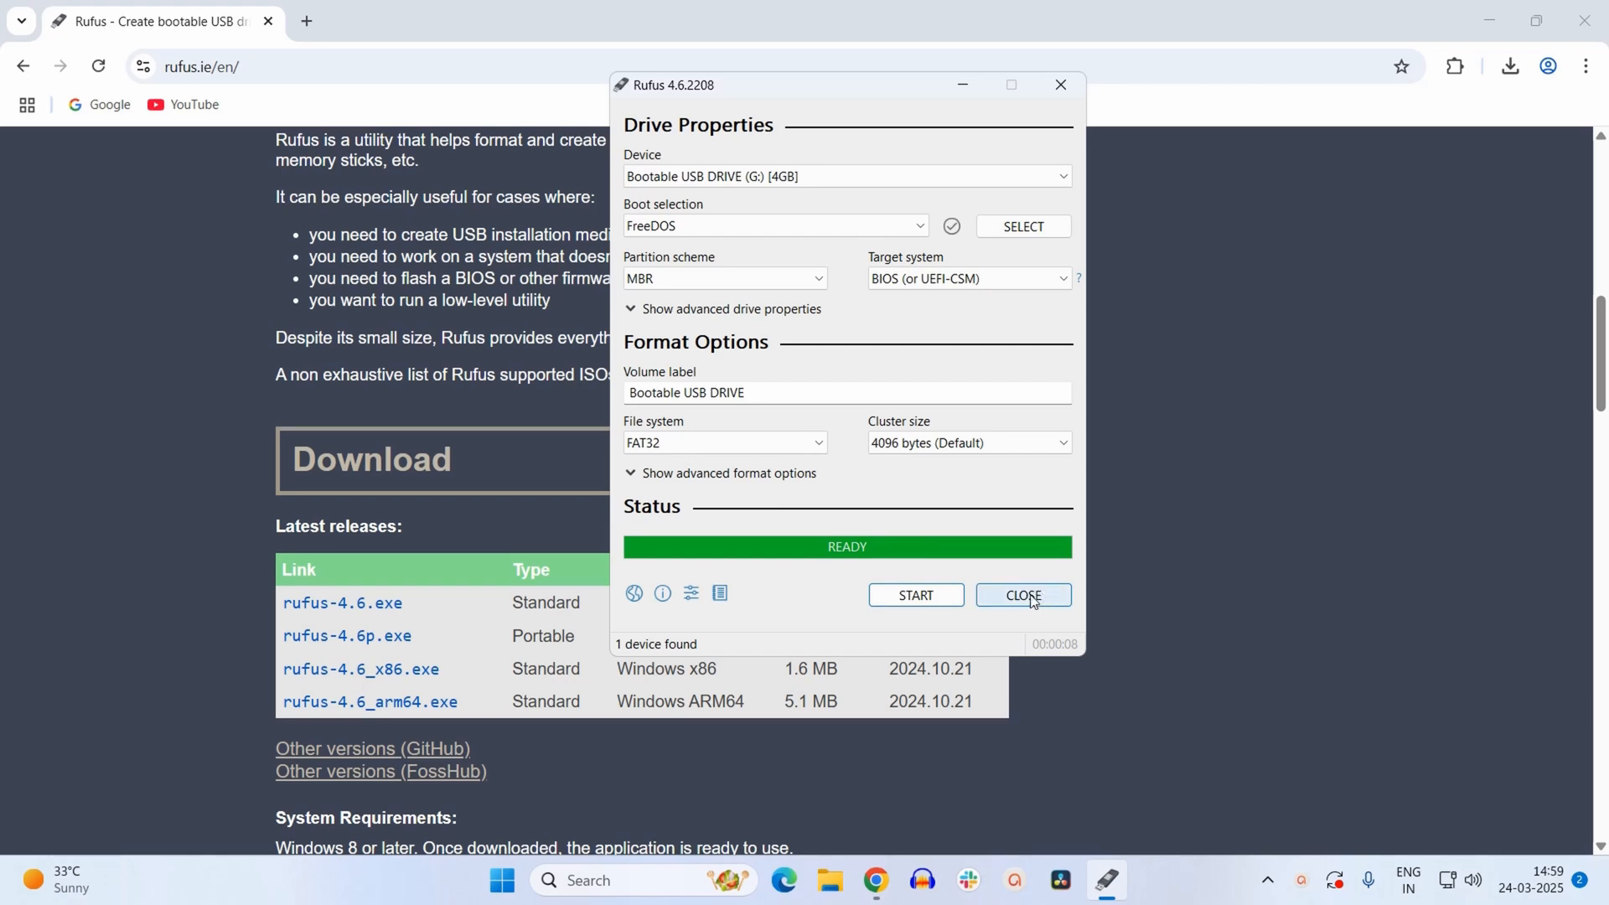
# Close Rufus and view drive G: with its LOCALE folder and autorun files in File Explorer.
pyautogui.click(1023, 595)
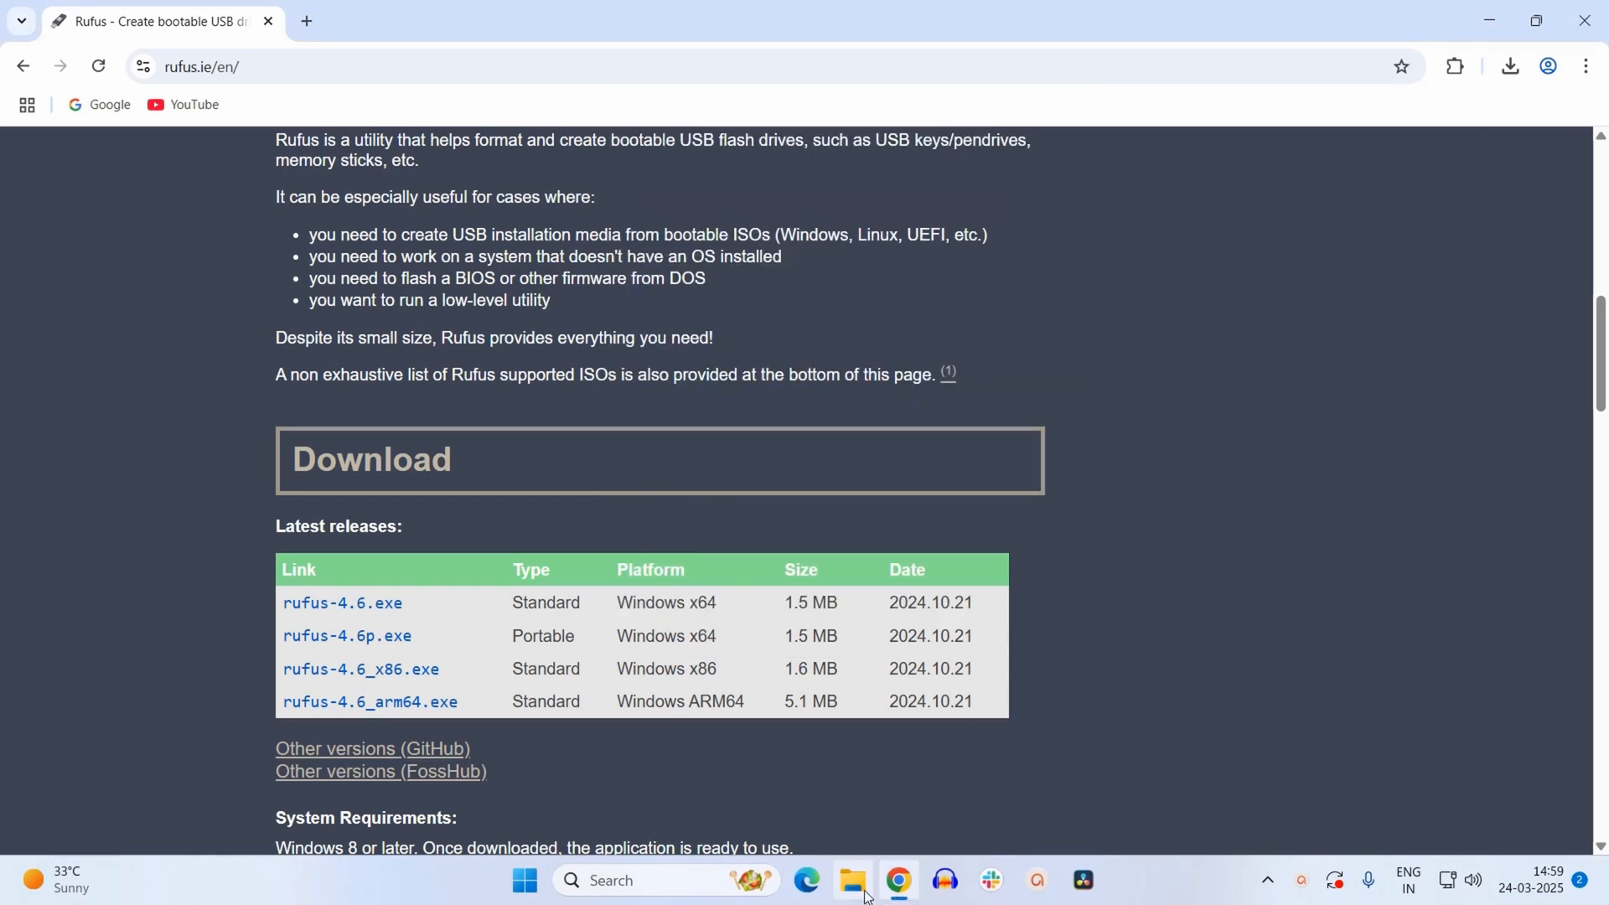
pyautogui.click(851, 881)
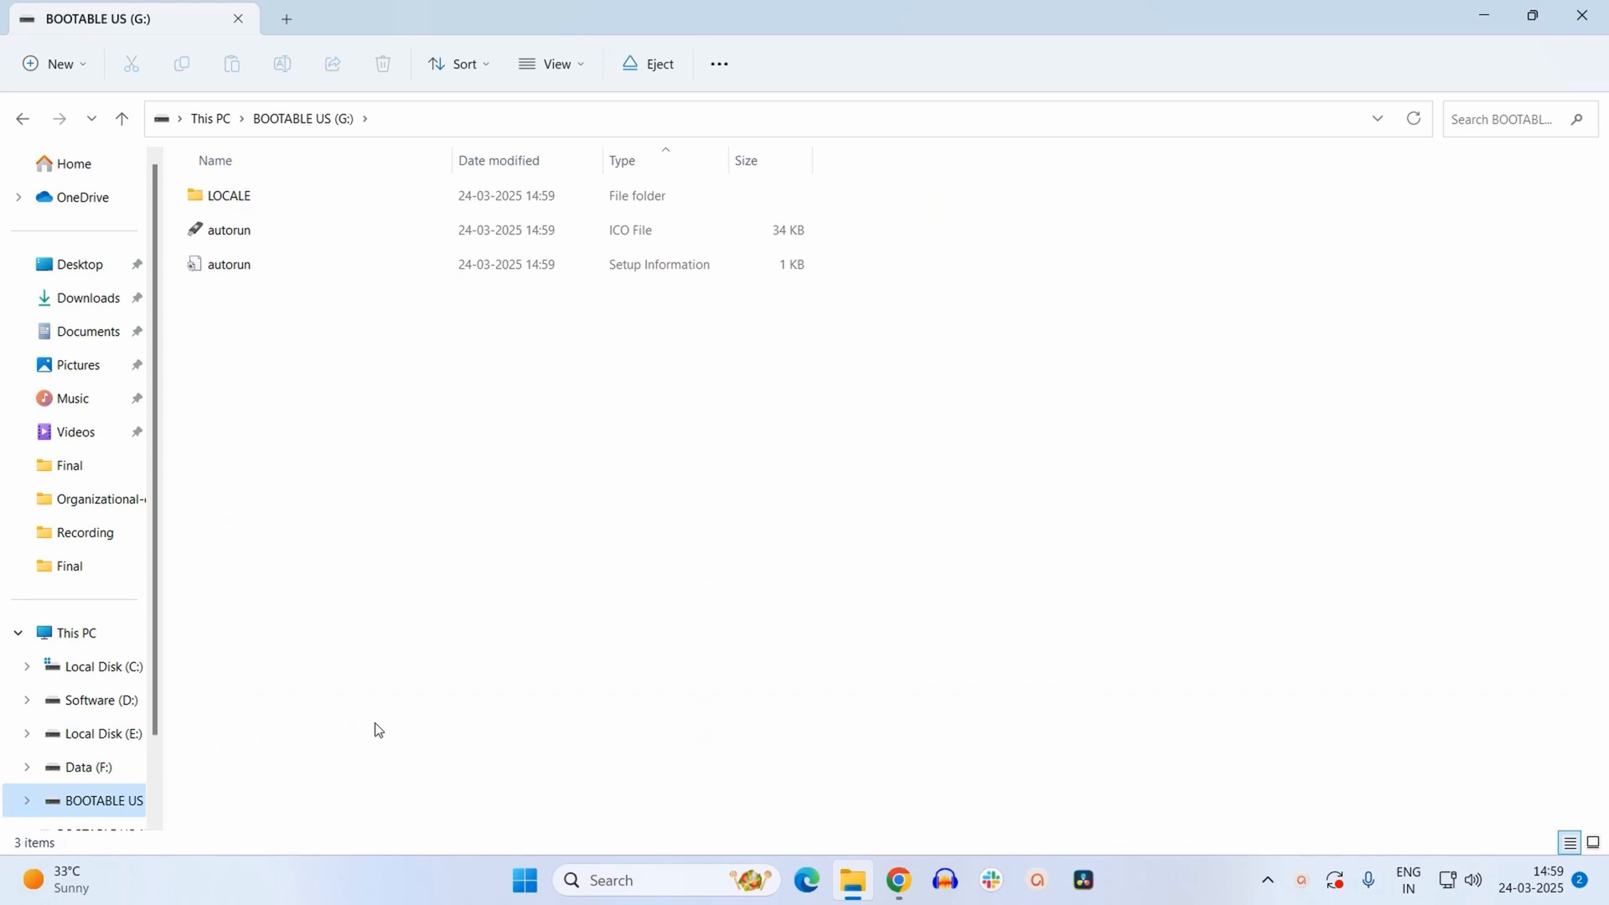
pyautogui.moveTo(329, 322)
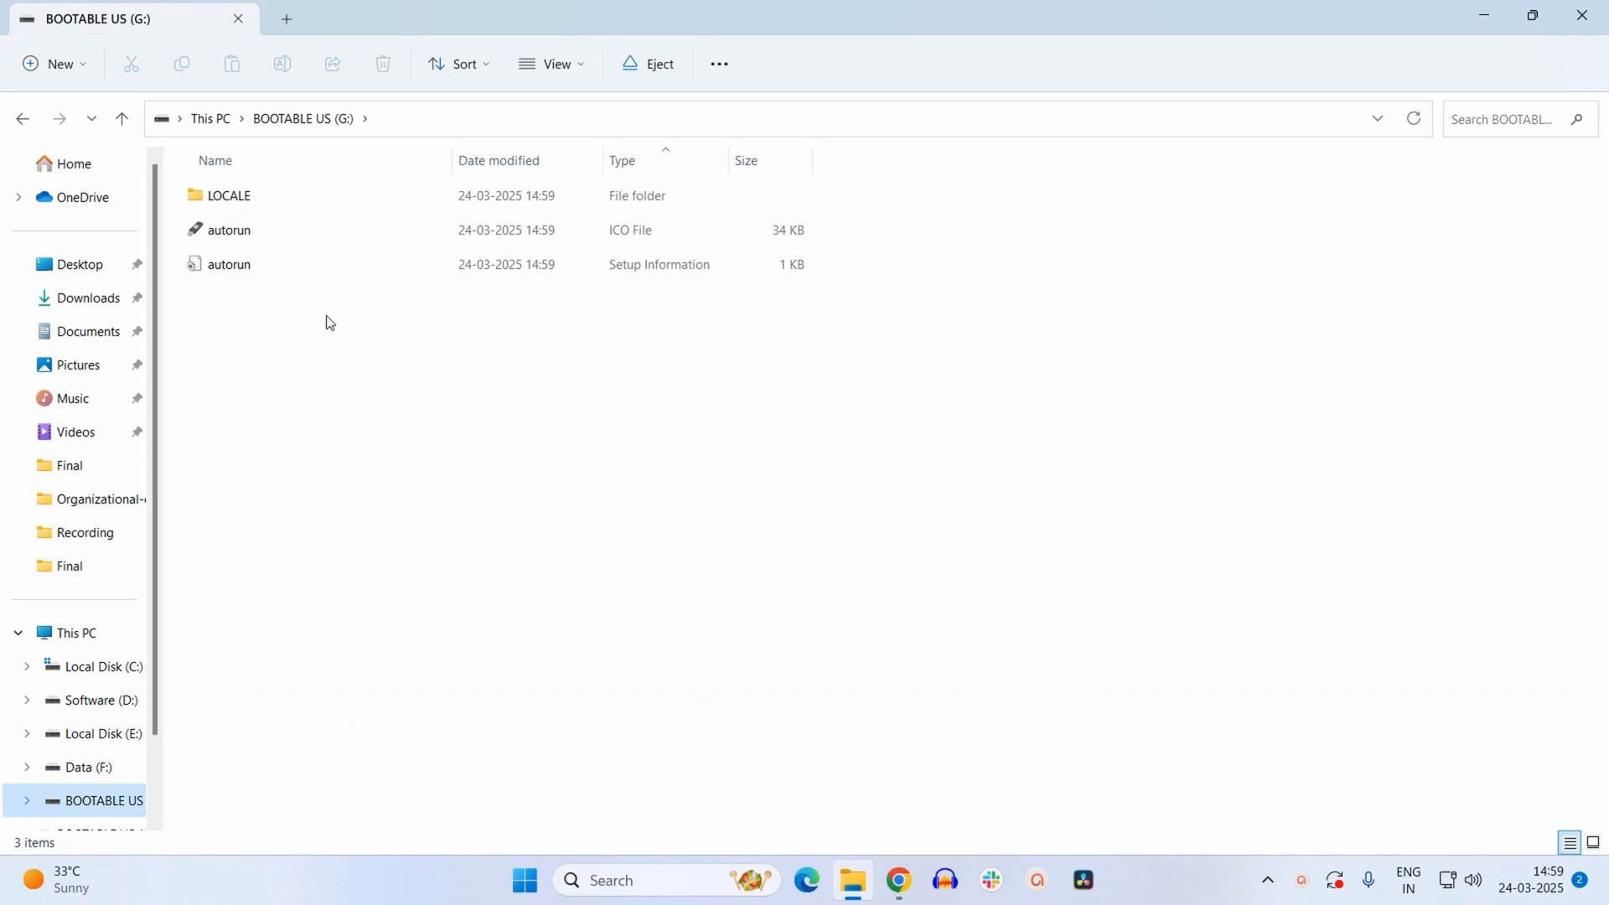
pyautogui.moveTo(463, 498)
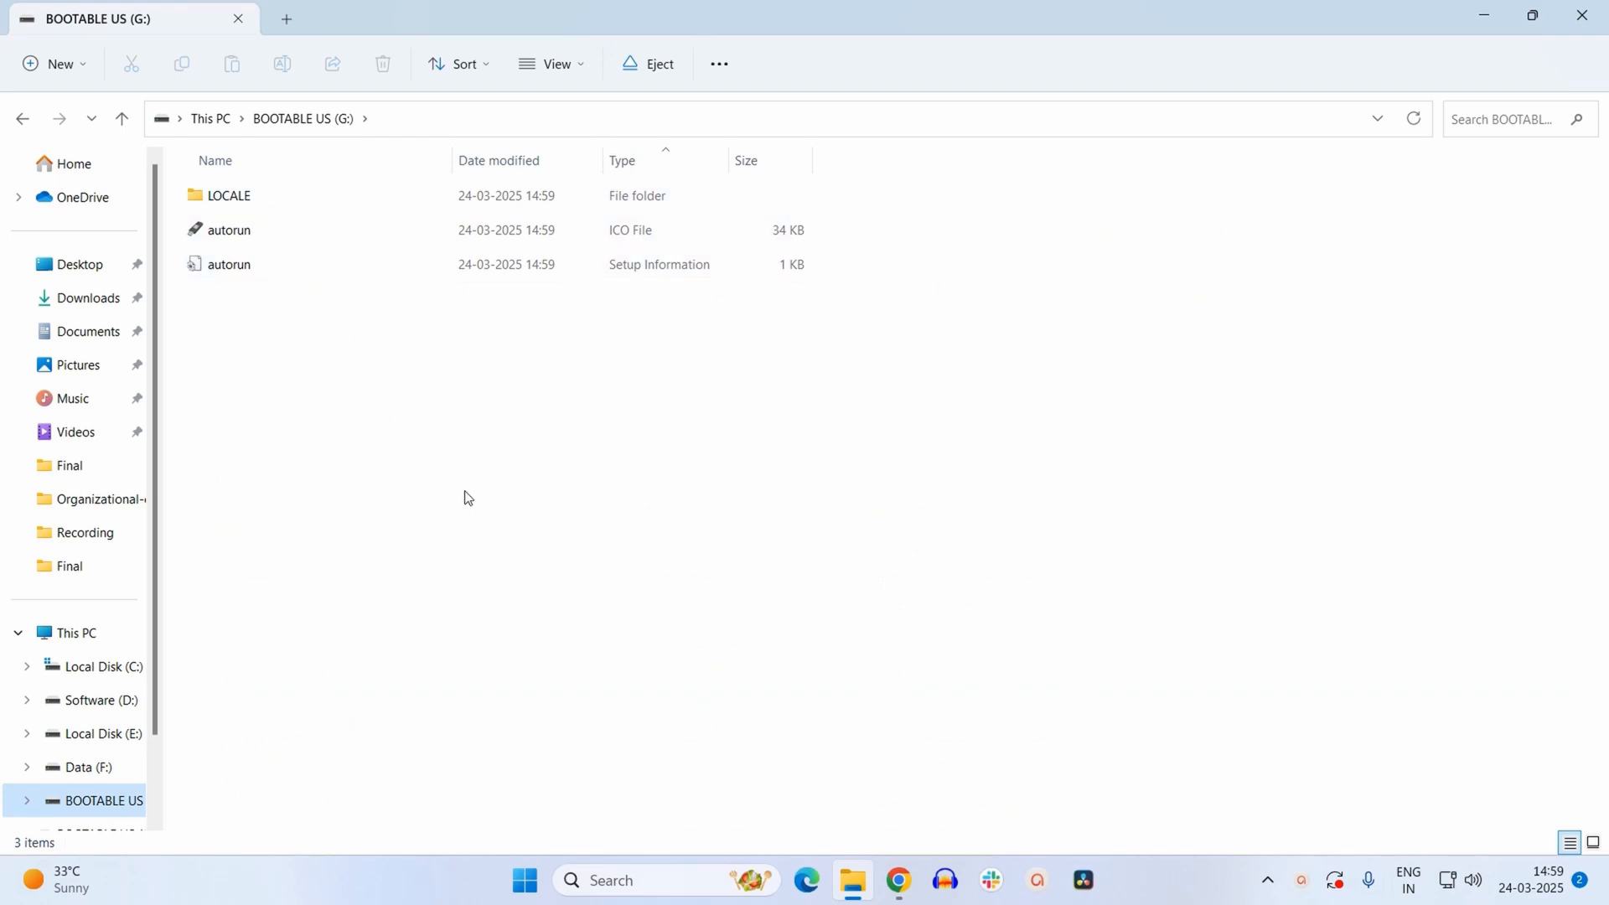